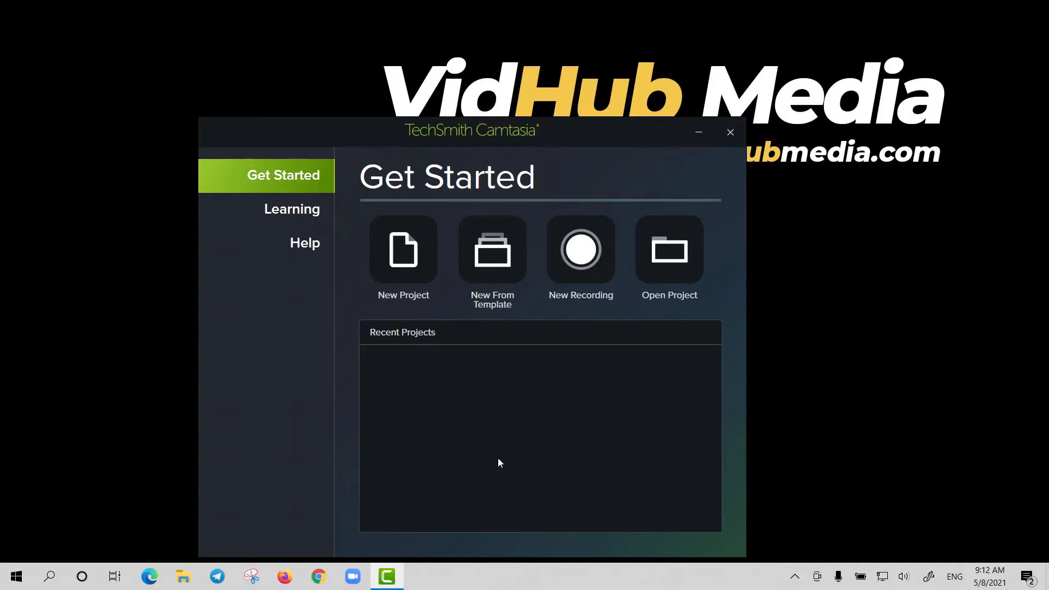
{"action": "mouse_move", "coordinate": [590, 290]}
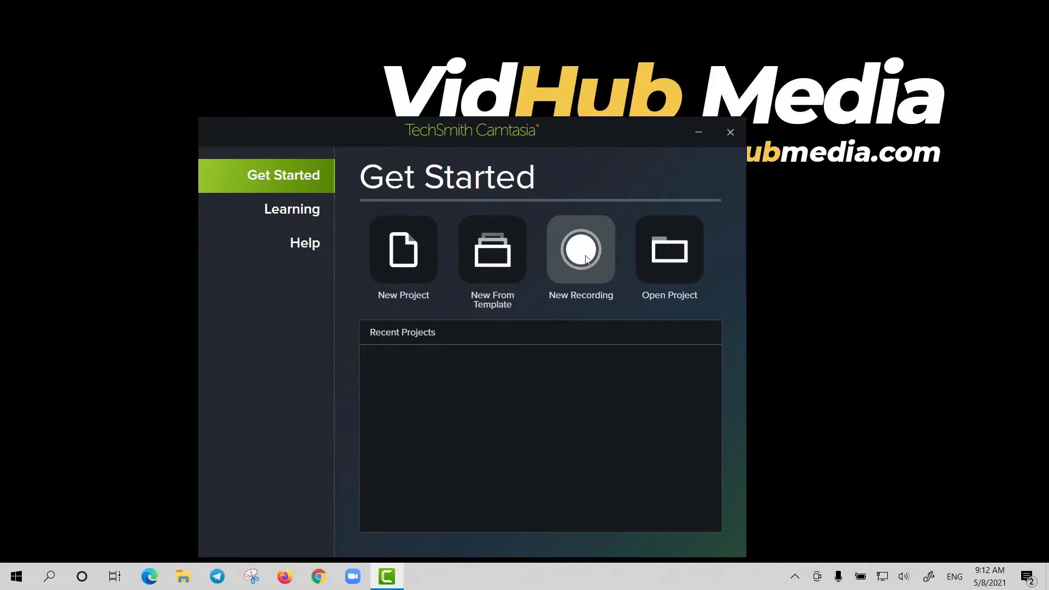
Start a new recording from the Get Started screen to bring up the Capture toolbar.
{"action": "left_click", "coordinate": [582, 250]}
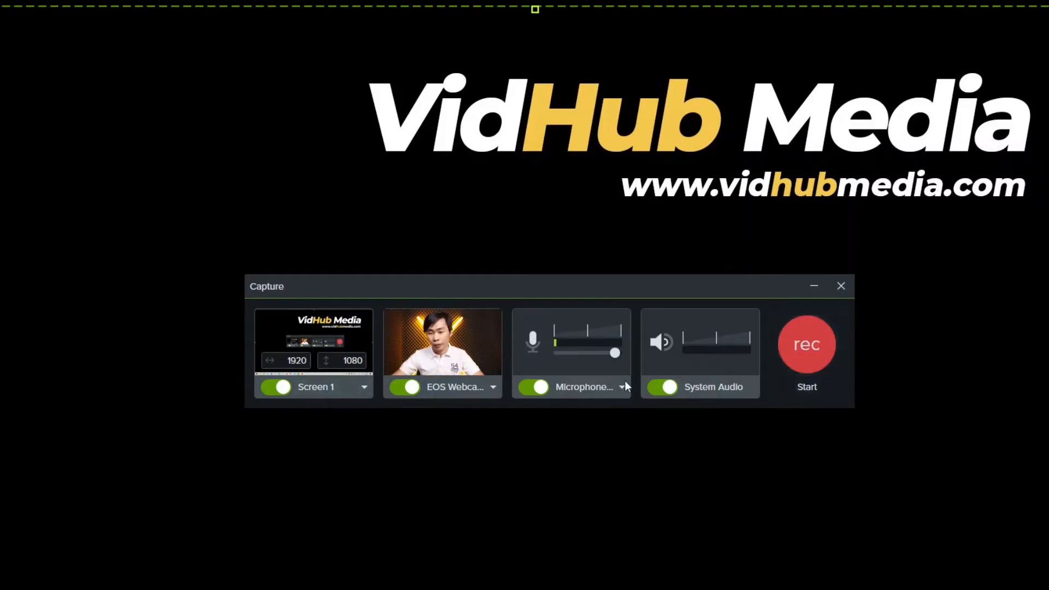
Switch off microphone and system audio, then start recording Screen 1 and the EOS Webcam.
{"action": "left_click", "coordinate": [622, 387]}
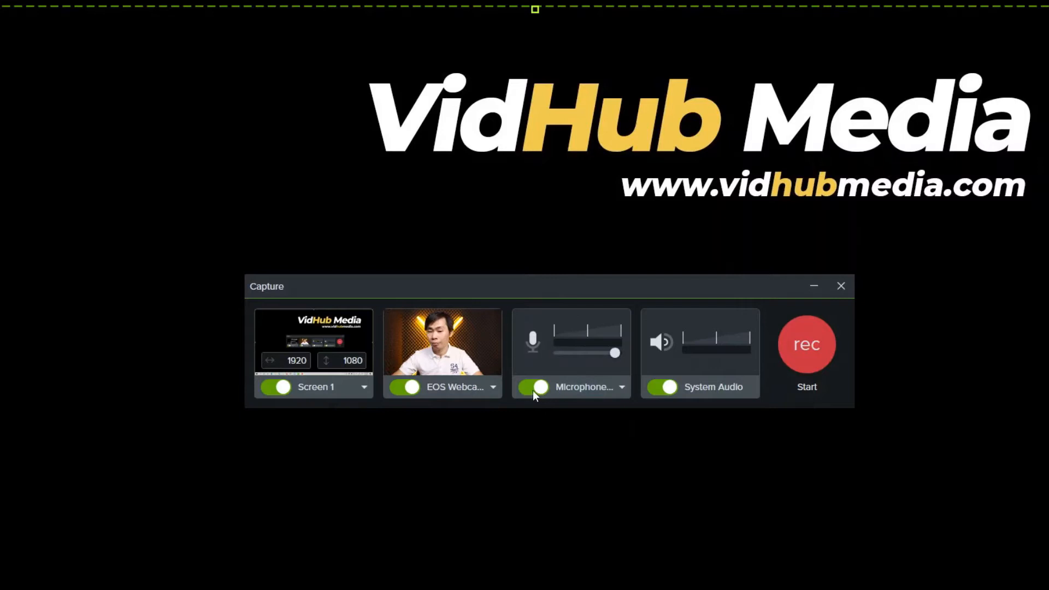
{"action": "left_click", "coordinate": [533, 387]}
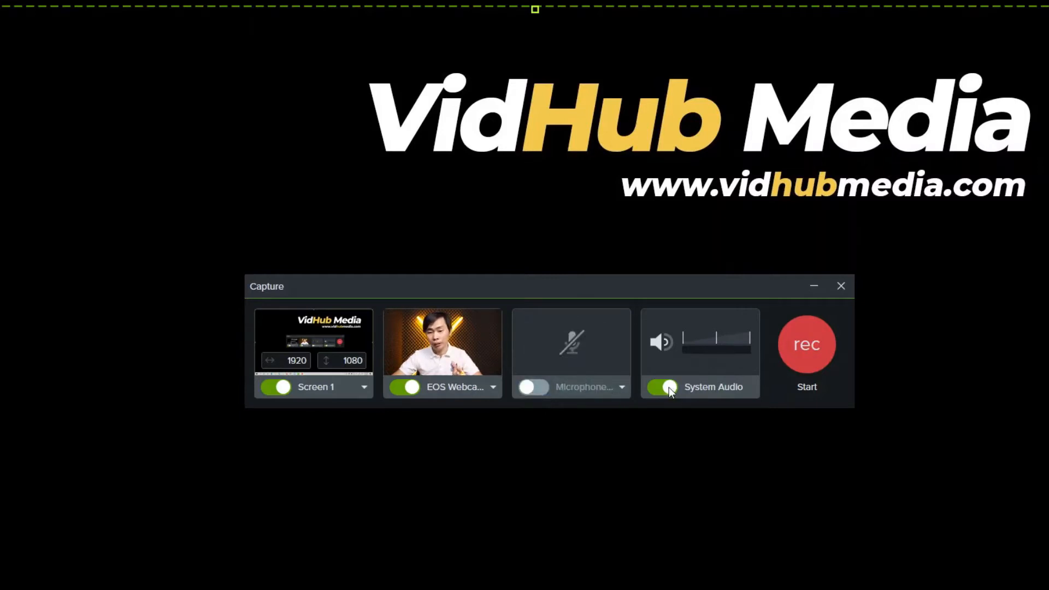
{"action": "left_click", "coordinate": [662, 387]}
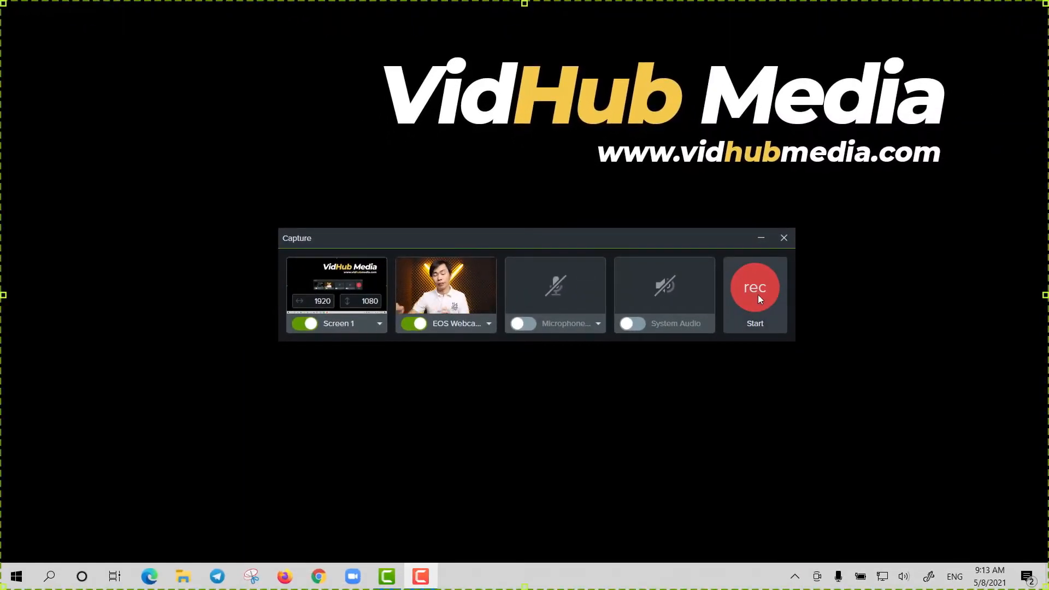
{"action": "left_click", "coordinate": [754, 288]}
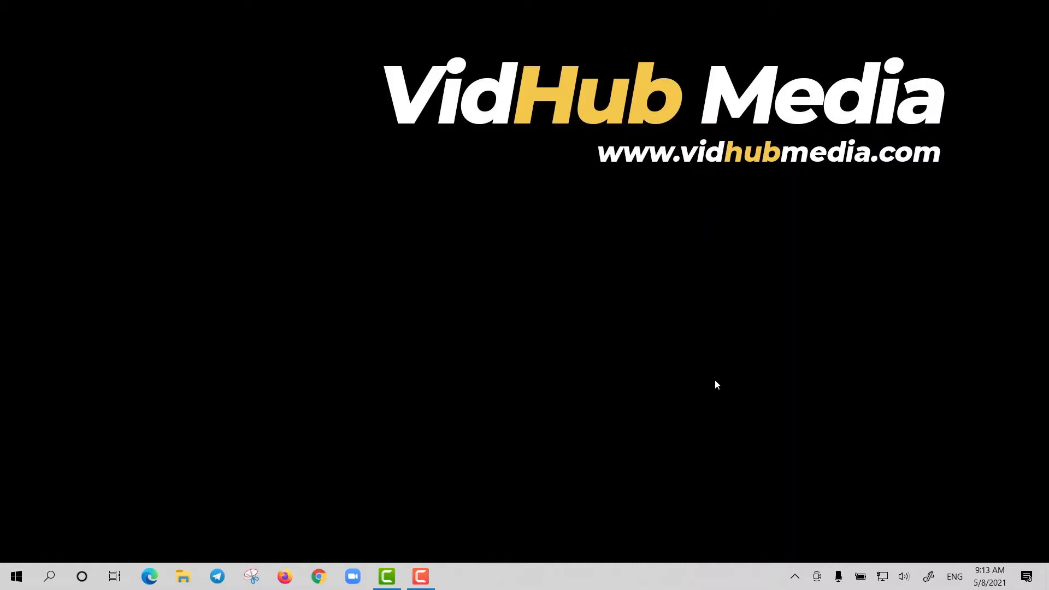
{"action": "mouse_move", "coordinate": [722, 498]}
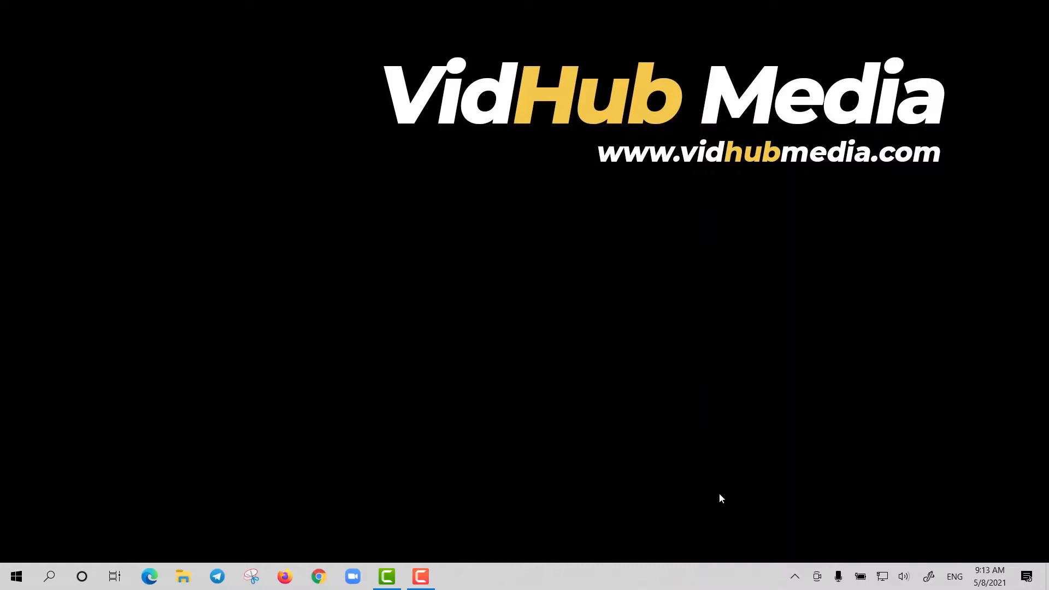
{"action": "mouse_move", "coordinate": [324, 318]}
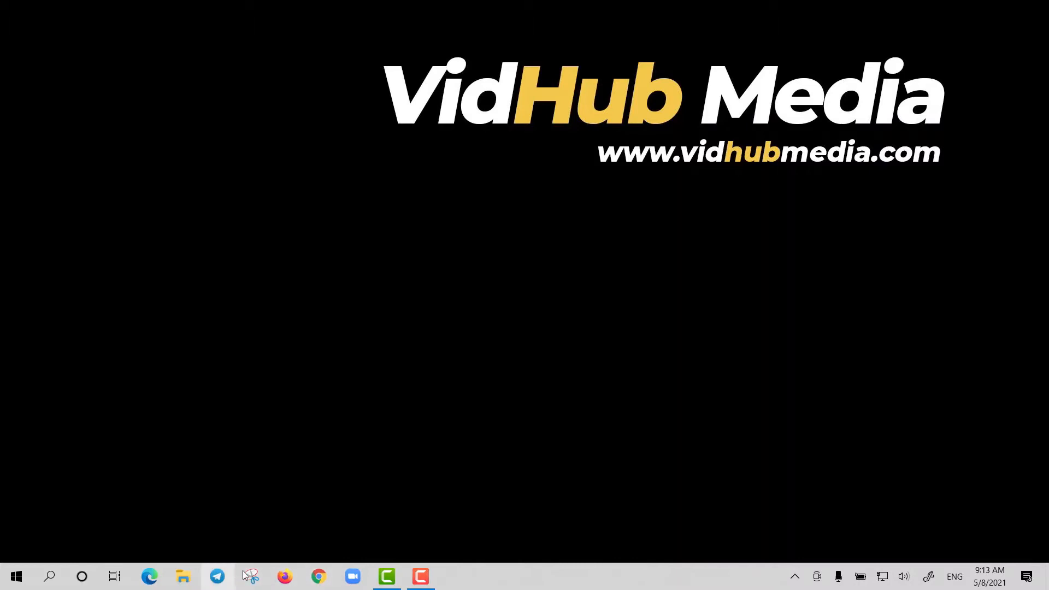
Launch Excel, create a blank workbook and go to File > Account.
{"action": "left_click", "coordinate": [15, 576]}
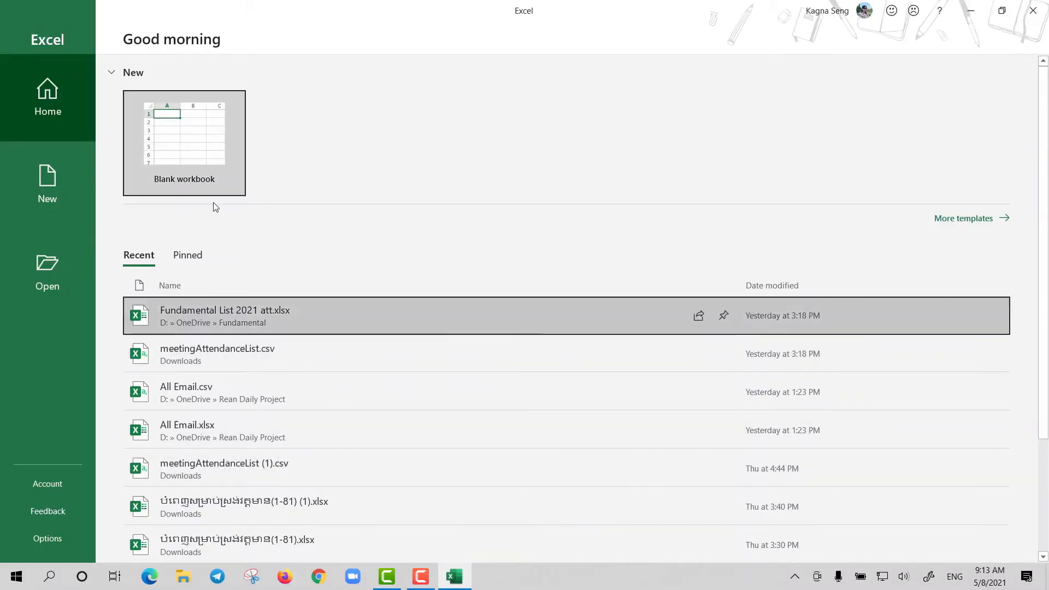
{"action": "left_click", "coordinate": [184, 130]}
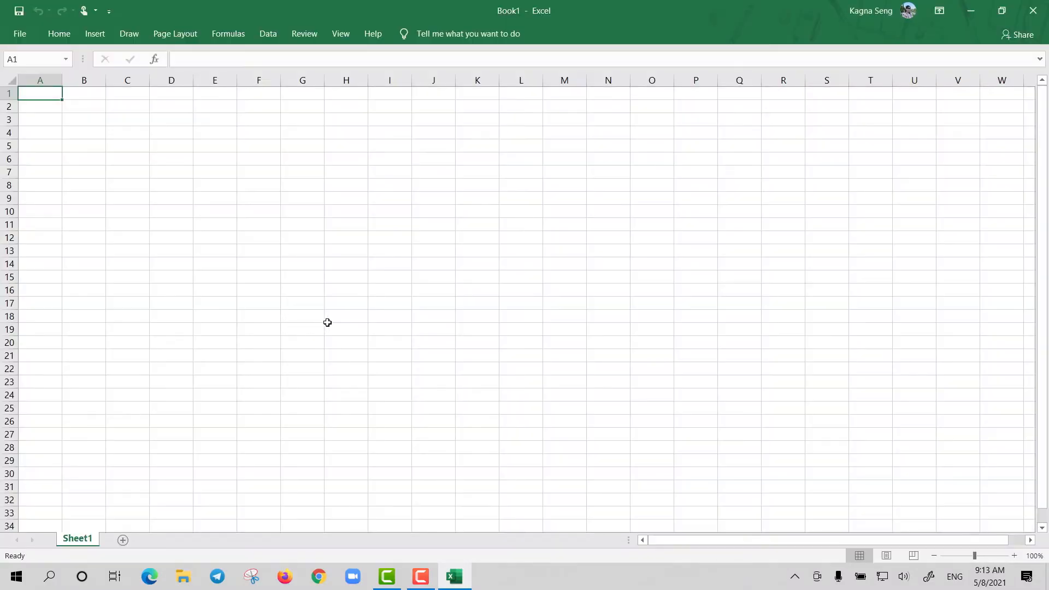
{"action": "mouse_move", "coordinate": [130, 175]}
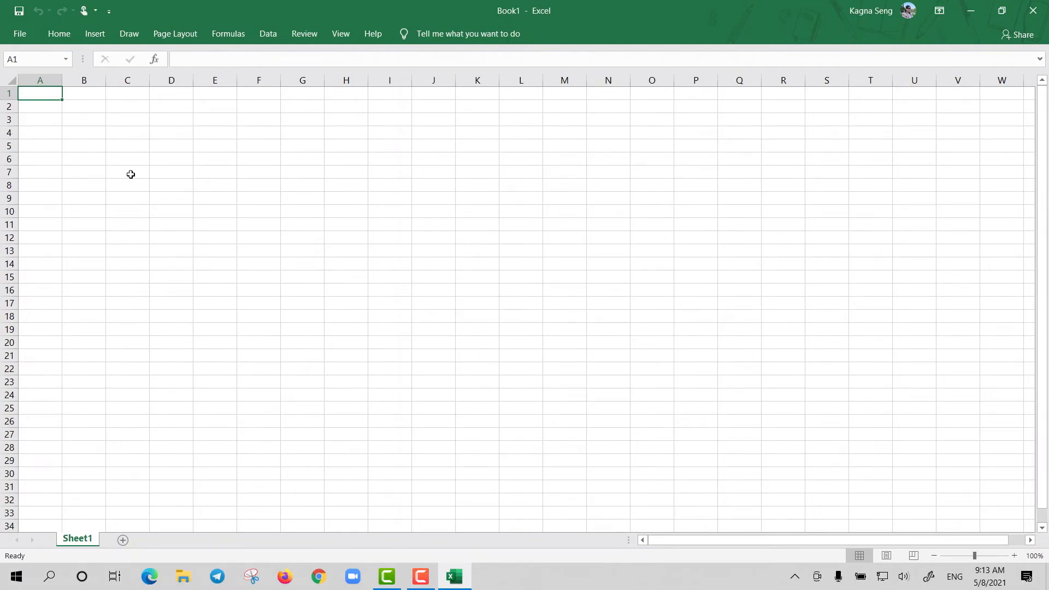
{"action": "left_click", "coordinate": [19, 33]}
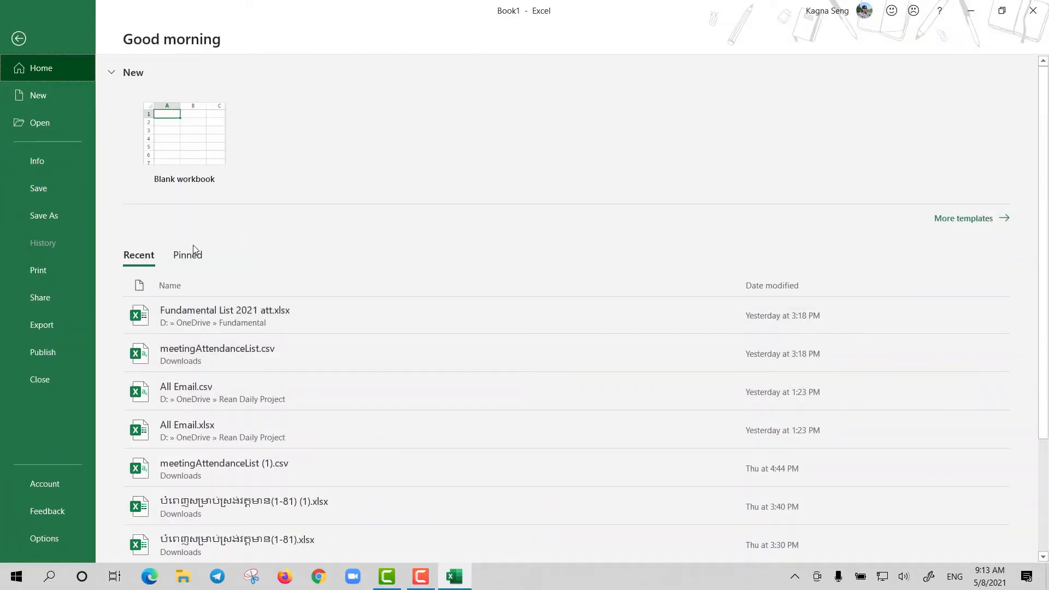
{"action": "left_click", "coordinate": [45, 483]}
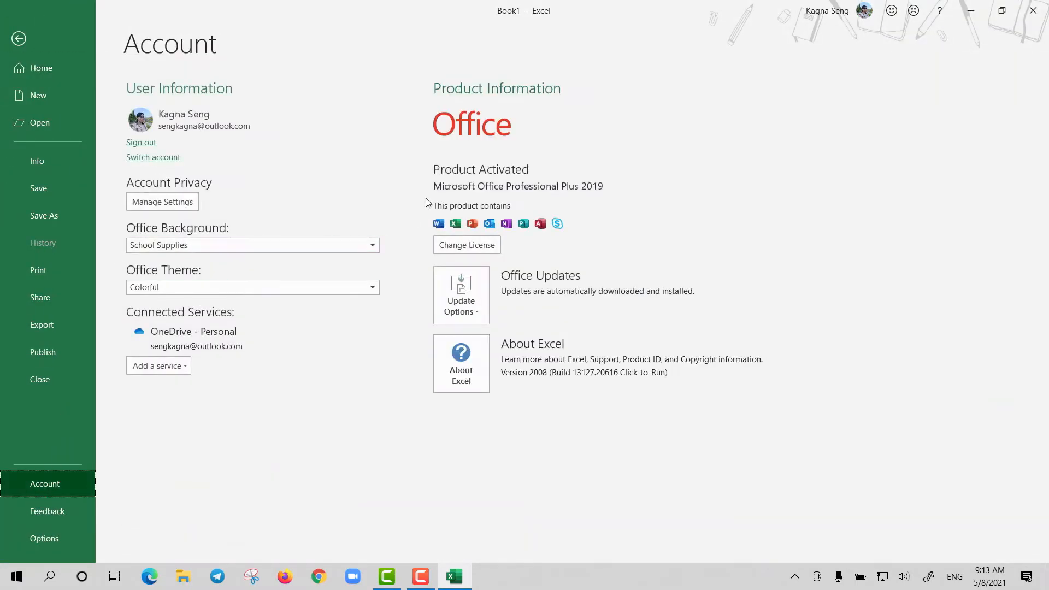
{"action": "mouse_move", "coordinate": [801, 59]}
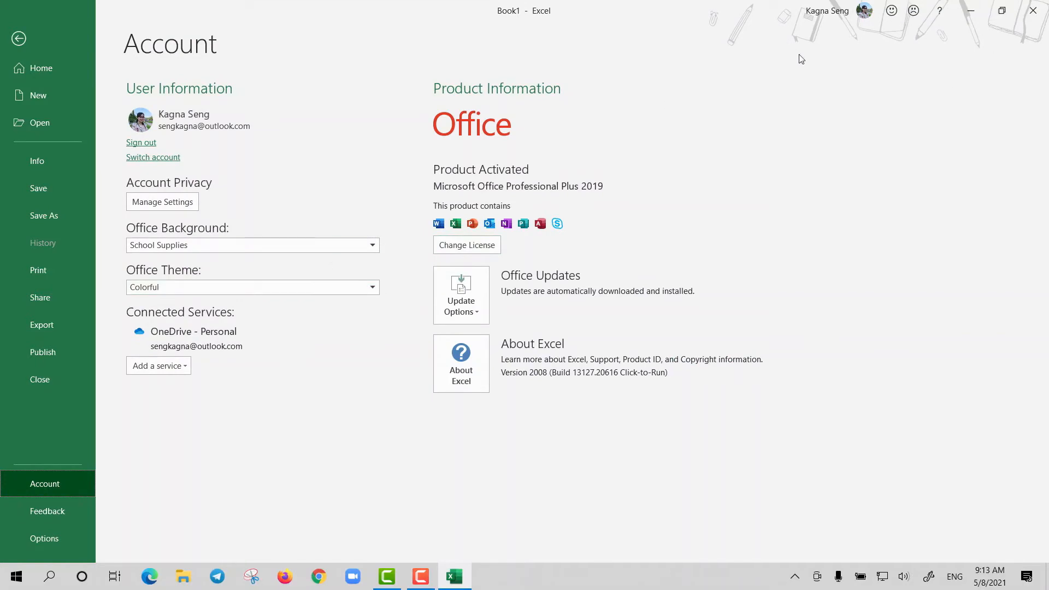
Try the Circles and Stripes, another, and Spring Office background designs.
{"action": "left_click", "coordinate": [252, 245]}
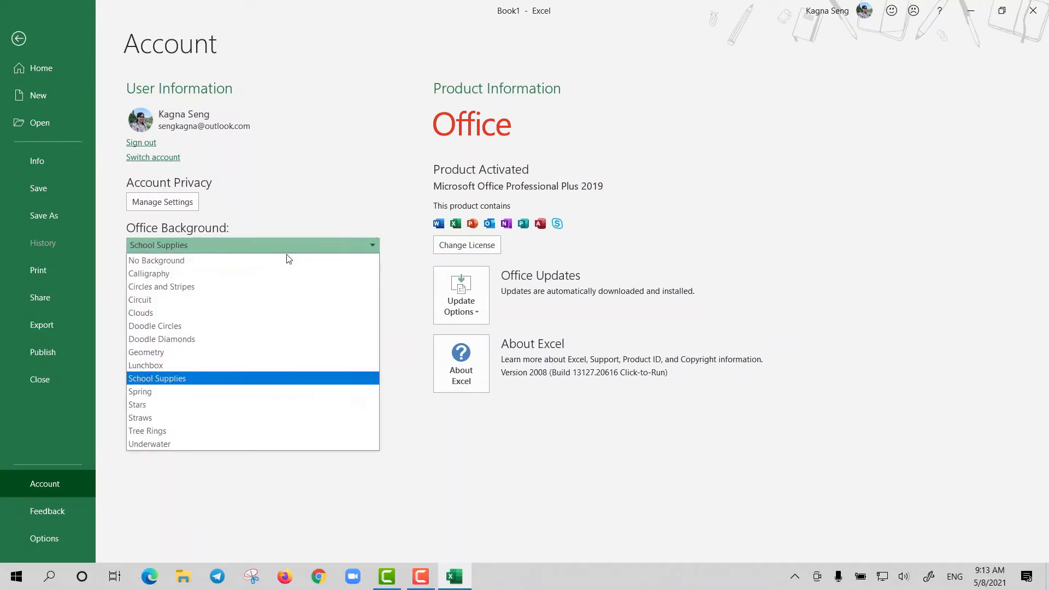
{"action": "left_click", "coordinate": [161, 286]}
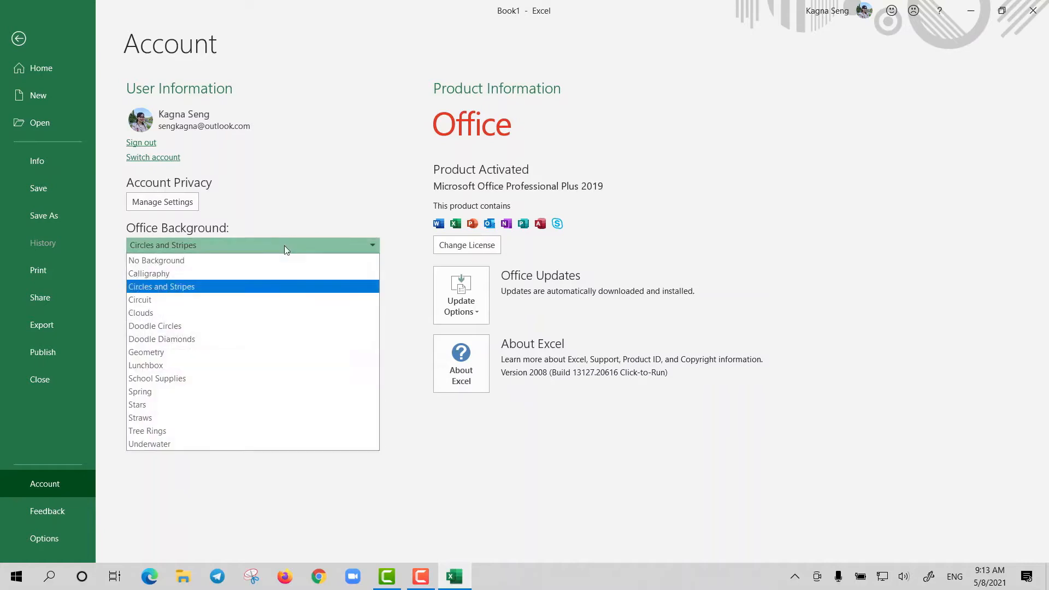
{"action": "left_click", "coordinate": [140, 313]}
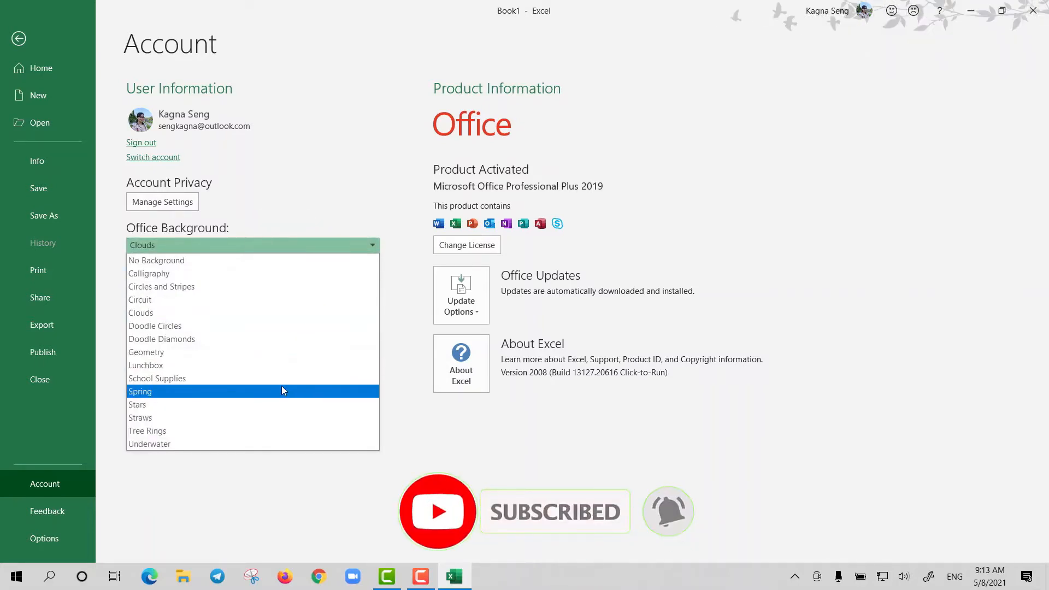
{"action": "mouse_move", "coordinate": [289, 396]}
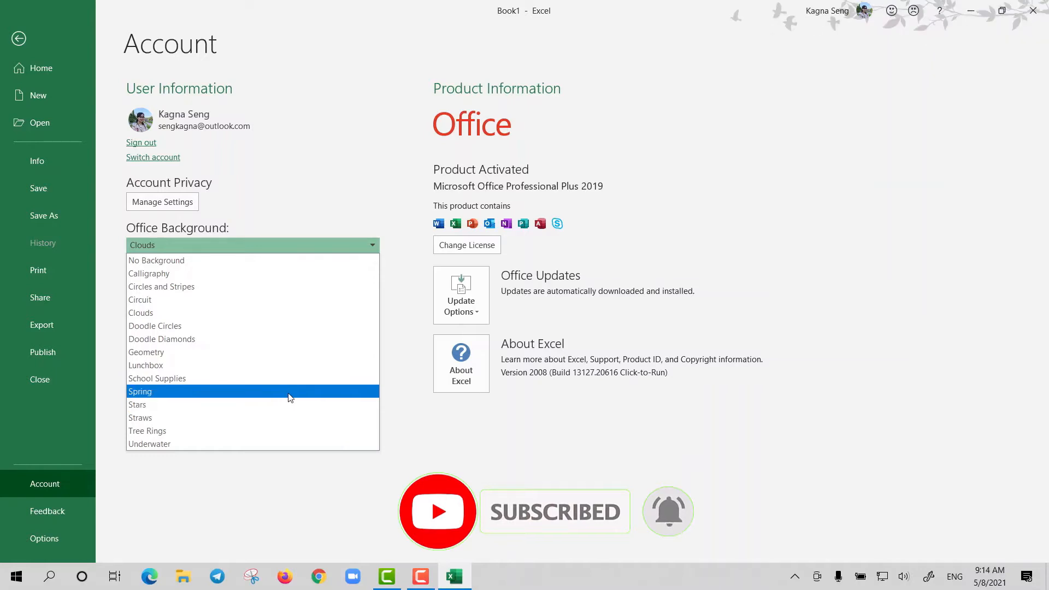
{"action": "left_click", "coordinate": [140, 391]}
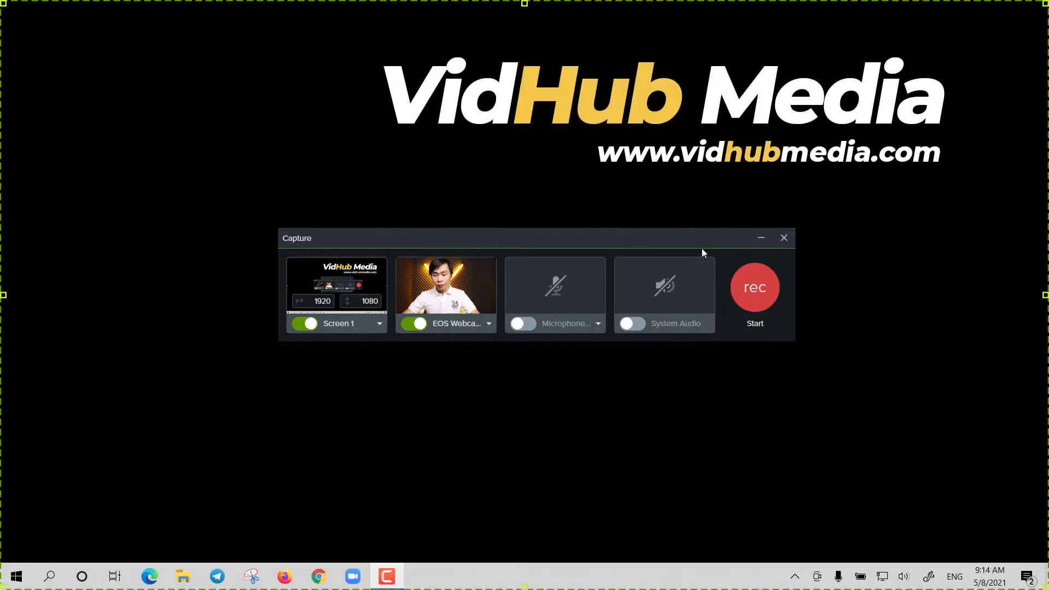
Move the Capture toolbar aside and stop recording so it imports into the editor.
{"action": "left_click_drag", "start_coordinate": [703, 238], "coordinate": [597, 240]}
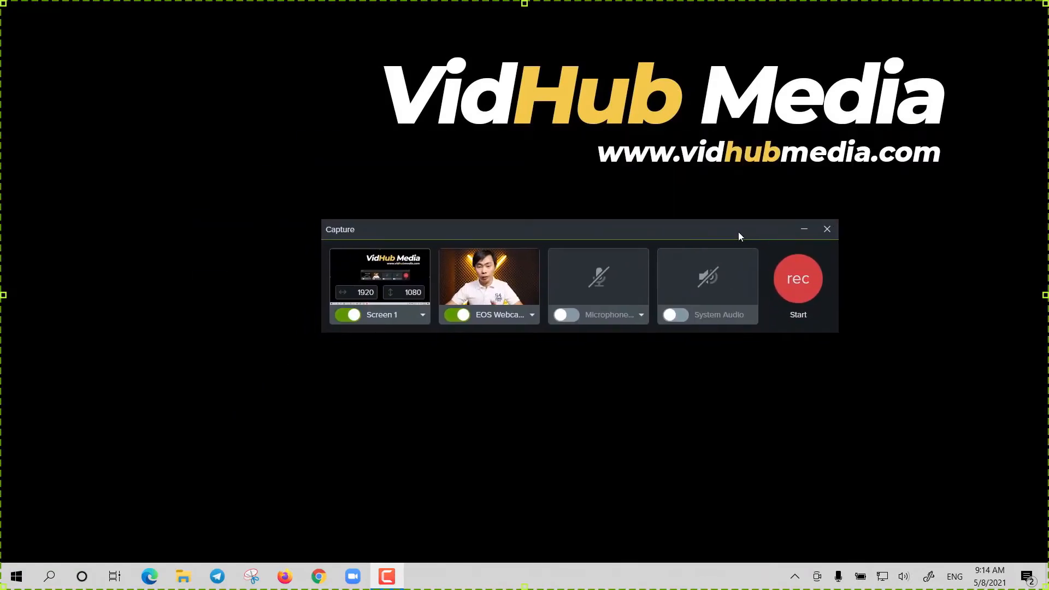
{"action": "mouse_move", "coordinate": [833, 238]}
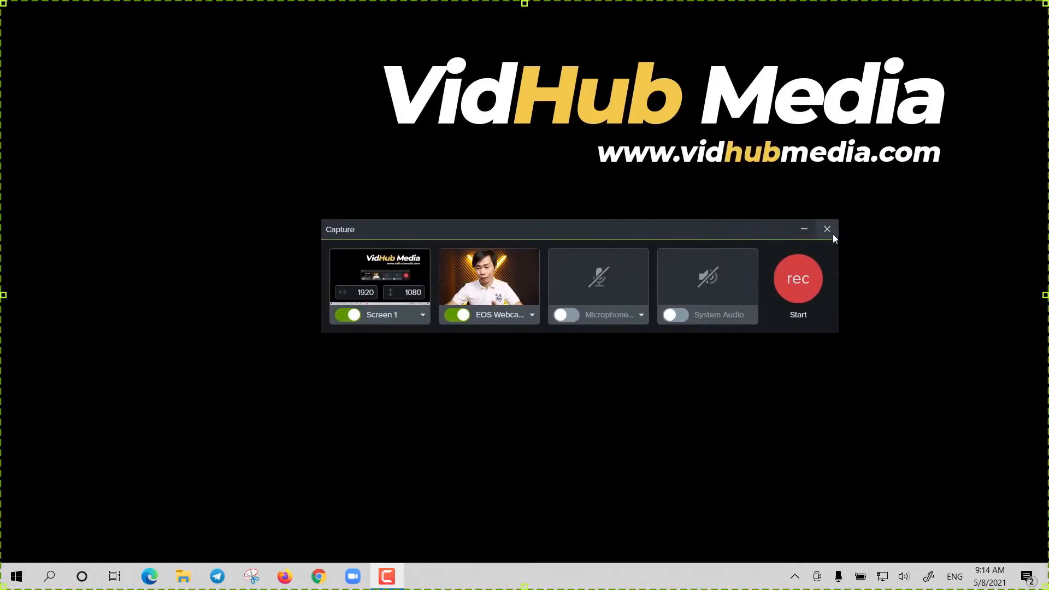
{"action": "left_click", "coordinate": [827, 229]}
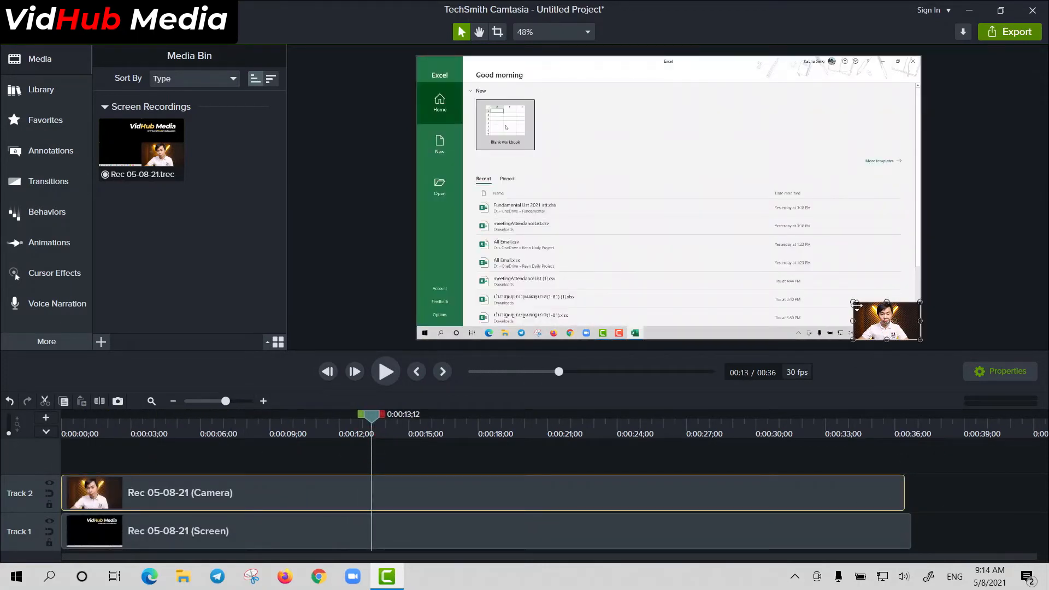
Drag the webcam clip's corner handle outward to enlarge it, then deselect the clip.
{"action": "left_click_drag", "start_coordinate": [855, 305], "coordinate": [676, 202]}
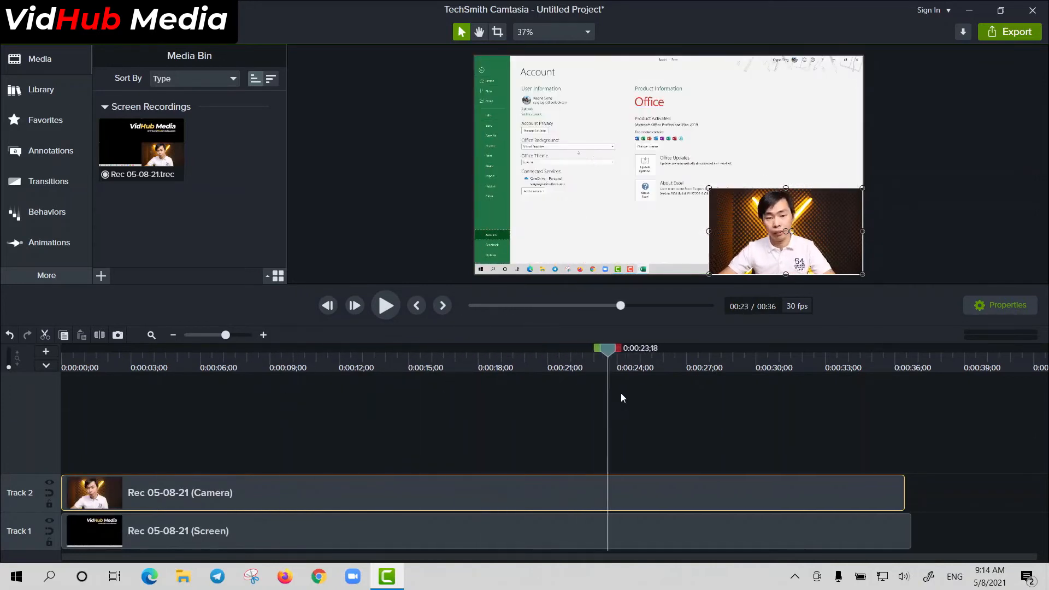
{"action": "left_click", "coordinate": [385, 305]}
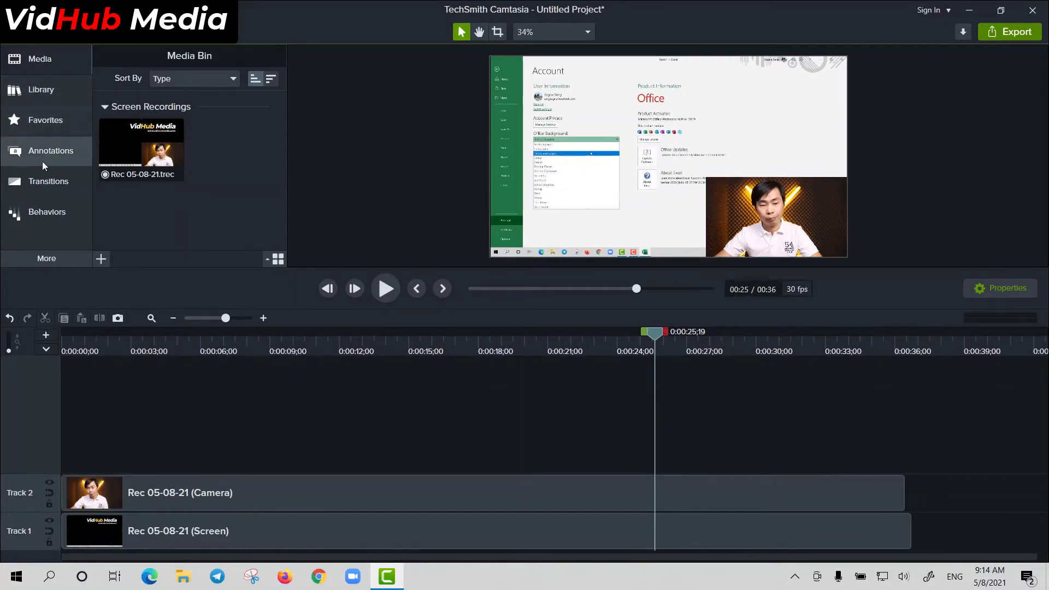
Show All shape styles in Annotations and drag the yellow circle onto new Track 3.
{"action": "left_click", "coordinate": [51, 150]}
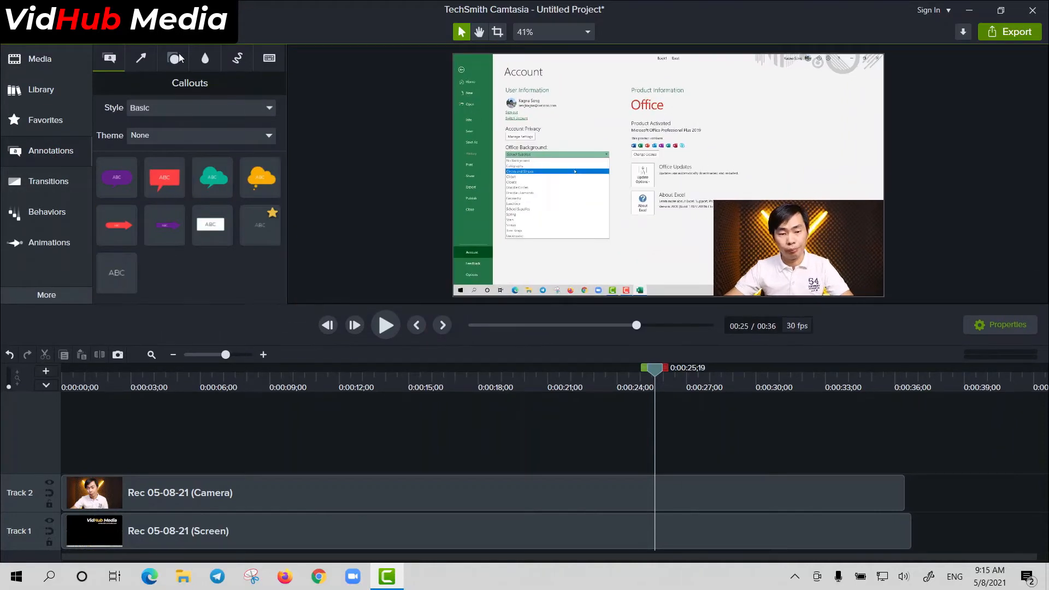
{"action": "left_click", "coordinate": [174, 58]}
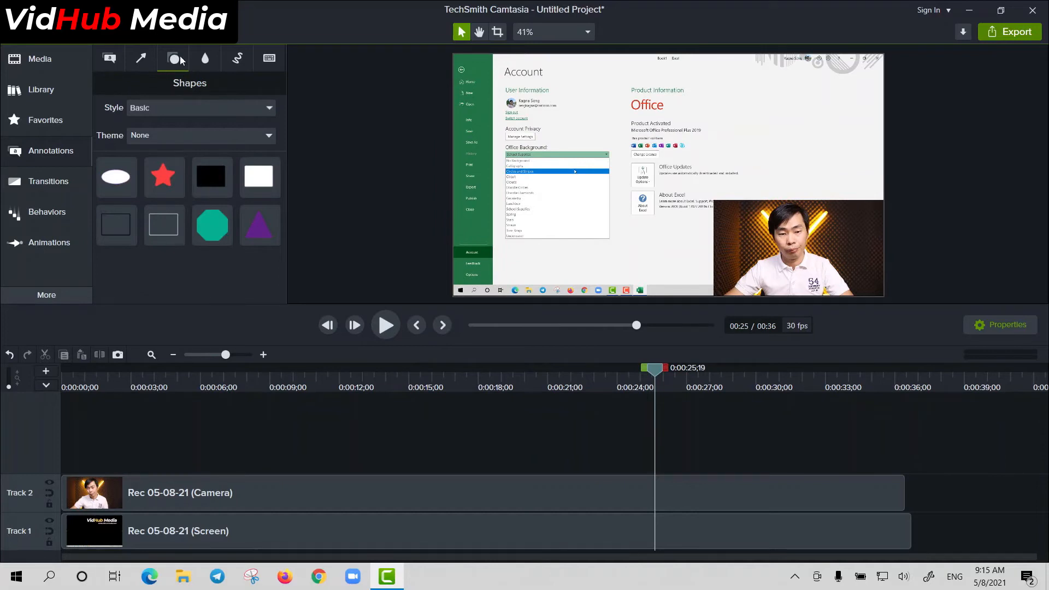
{"action": "left_click", "coordinate": [201, 107]}
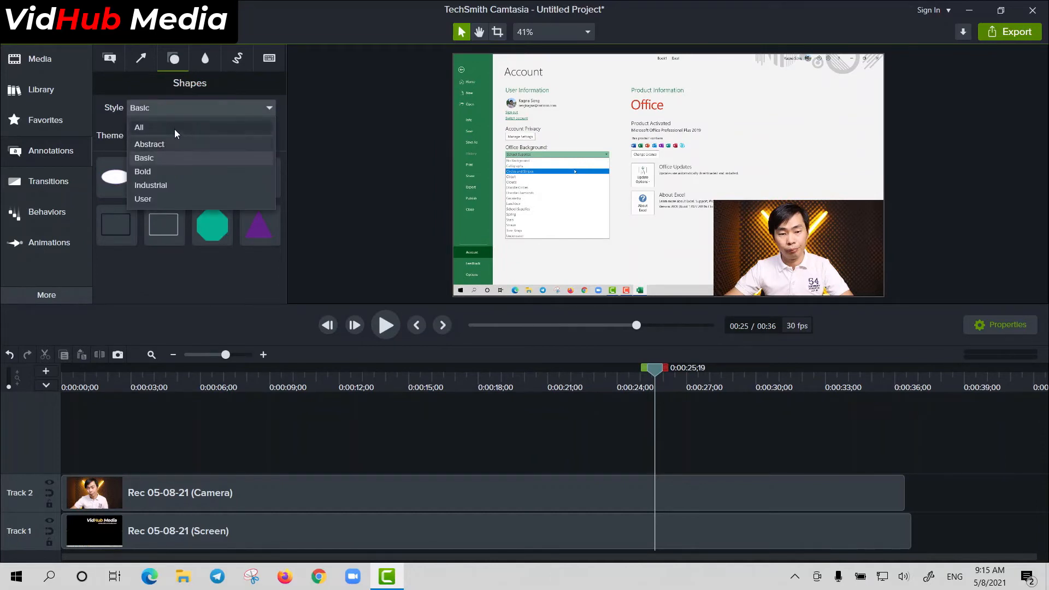
{"action": "left_click", "coordinate": [139, 127]}
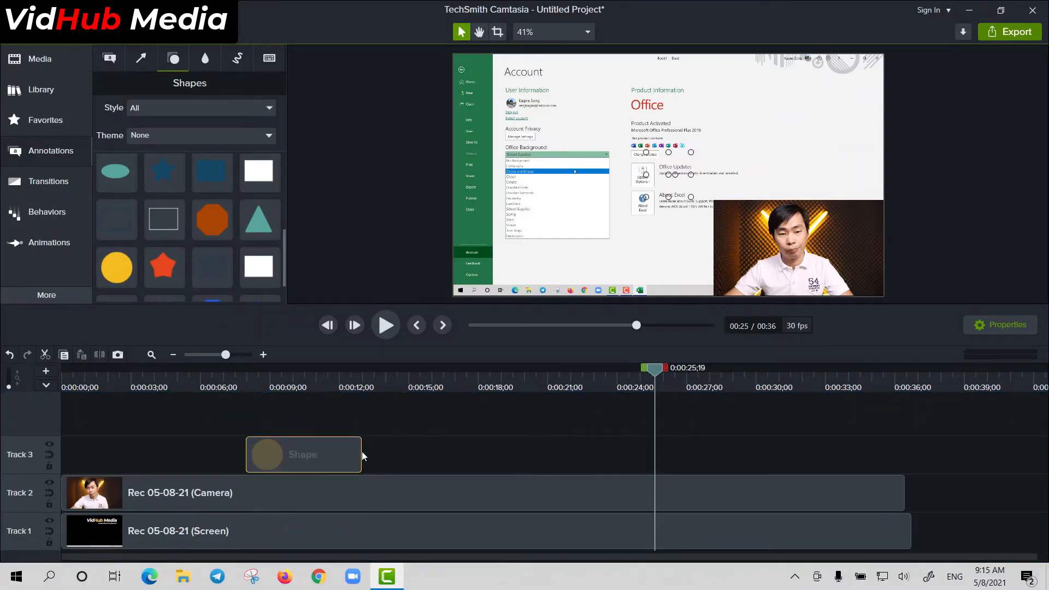
{"action": "left_click_drag", "start_coordinate": [361, 454], "coordinate": [626, 454]}
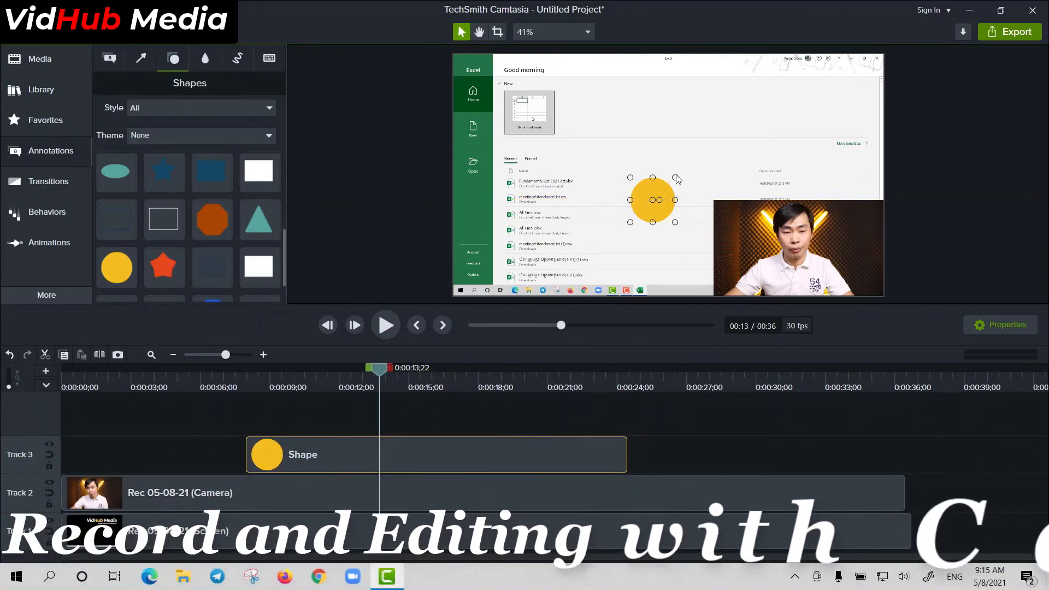
Scale the yellow circle up to 200% and position it over the presenter's face.
{"action": "left_click", "coordinate": [1001, 324]}
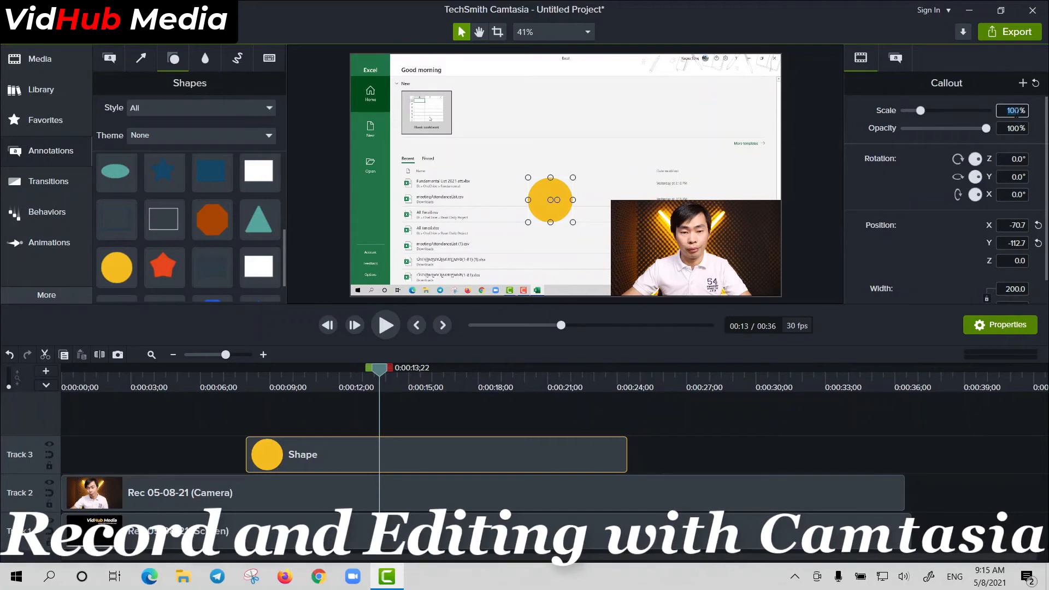
{"action": "type", "text": "150"}
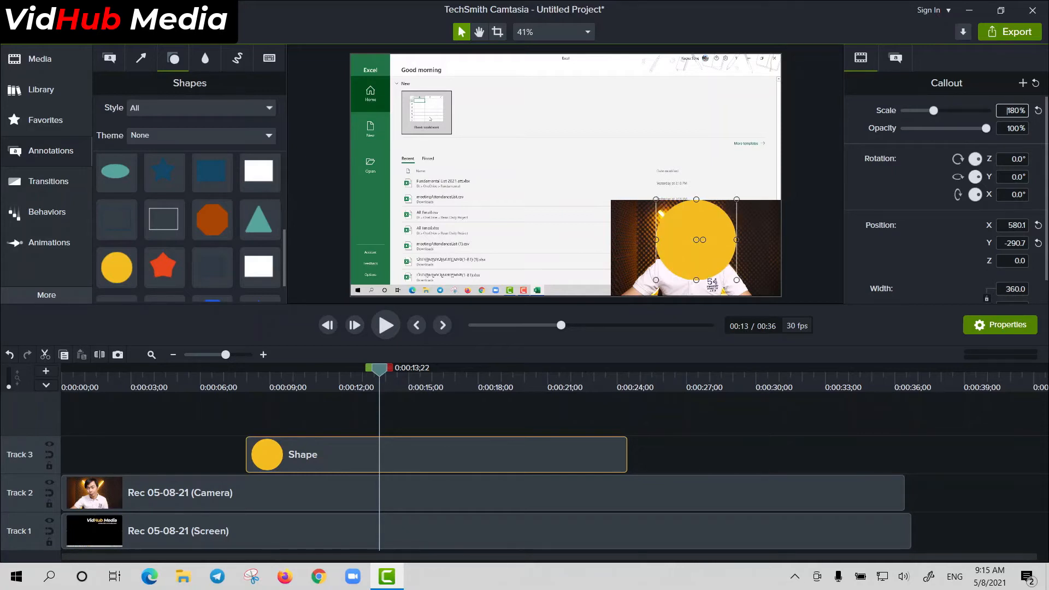
{"action": "left_click_drag", "start_coordinate": [700, 239], "coordinate": [700, 261]}
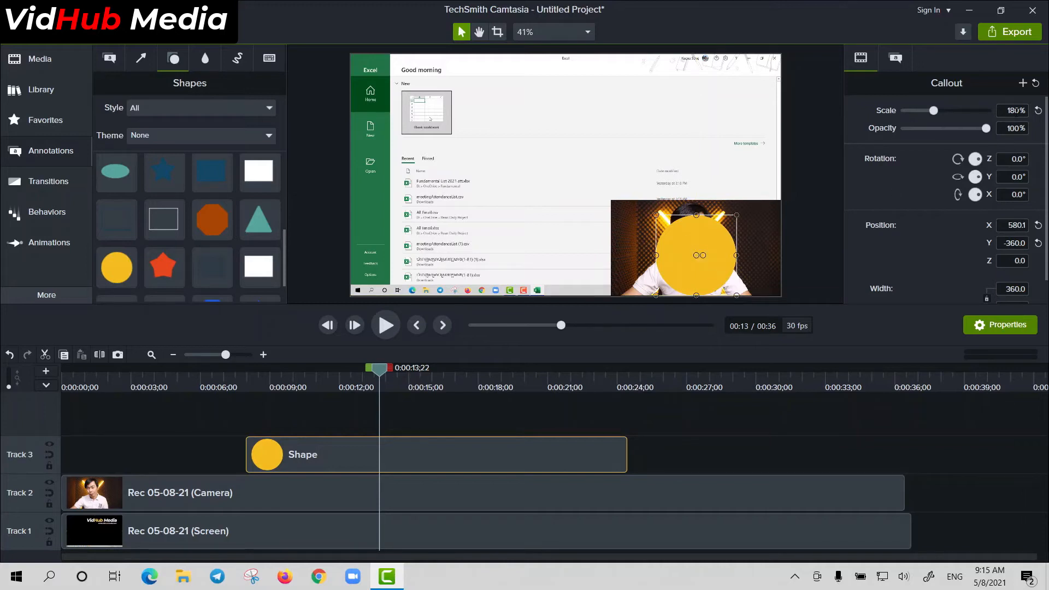
{"action": "left_click_drag", "start_coordinate": [934, 111], "coordinate": [941, 111]}
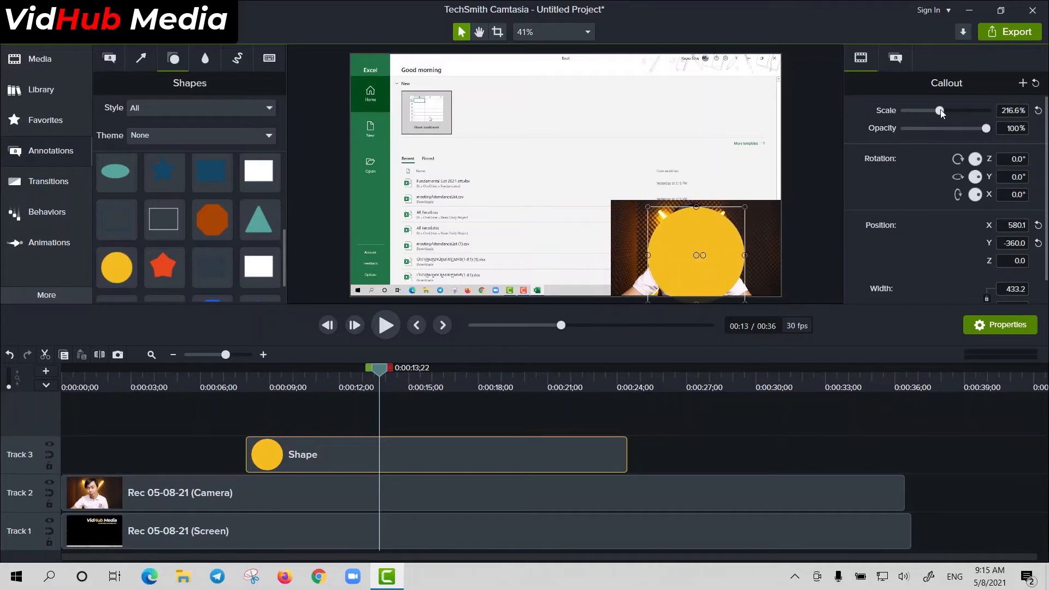
{"action": "left_click_drag", "start_coordinate": [696, 255], "coordinate": [698, 225]}
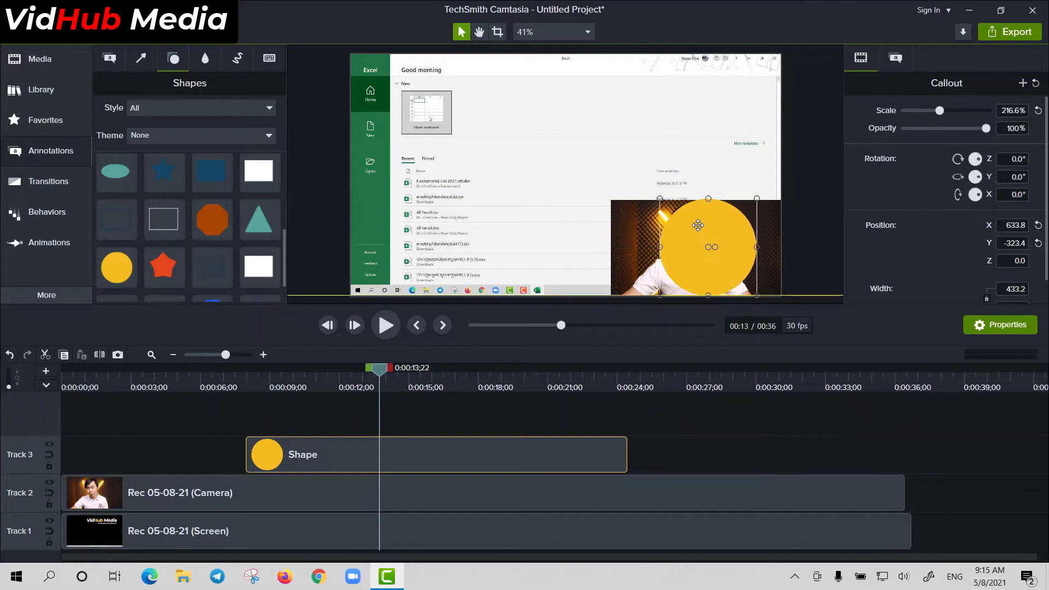
{"action": "left_click_drag", "start_coordinate": [698, 225], "coordinate": [713, 248]}
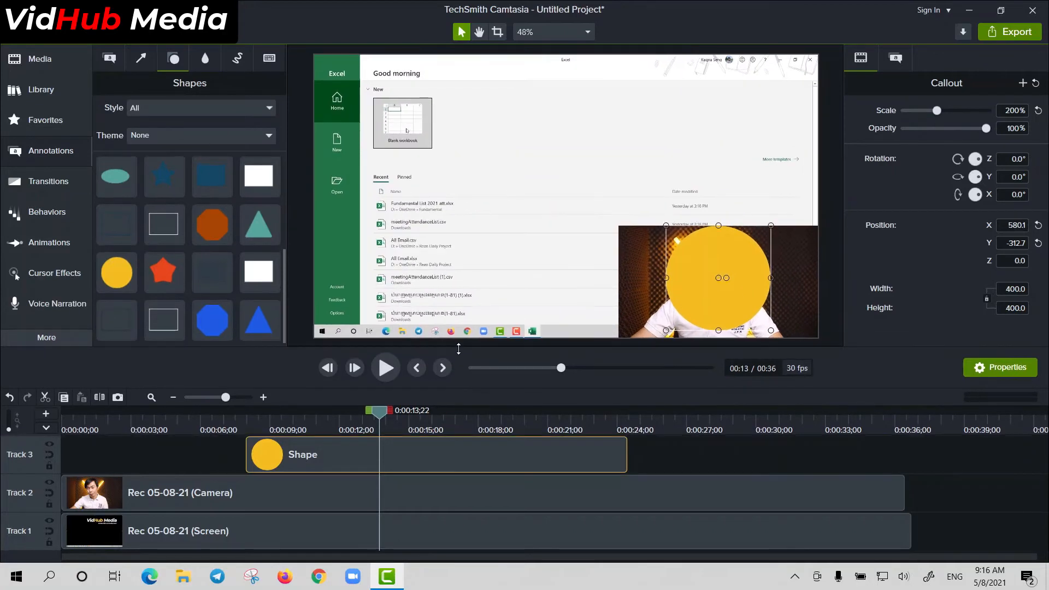
{"action": "mouse_move", "coordinate": [732, 252]}
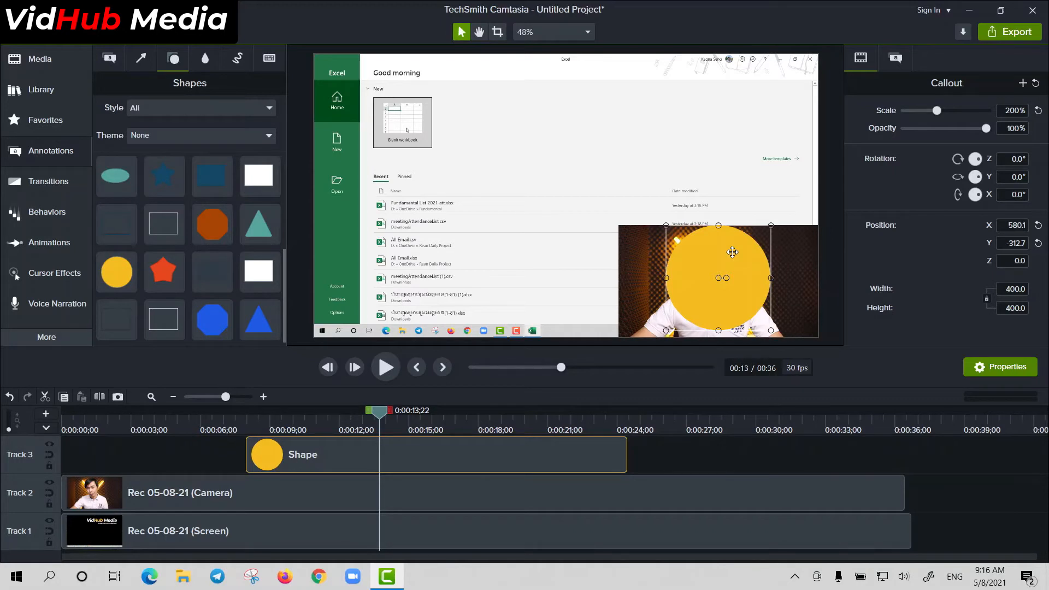
{"action": "mouse_move", "coordinate": [723, 431]}
{"action": "type", "text": "205"}
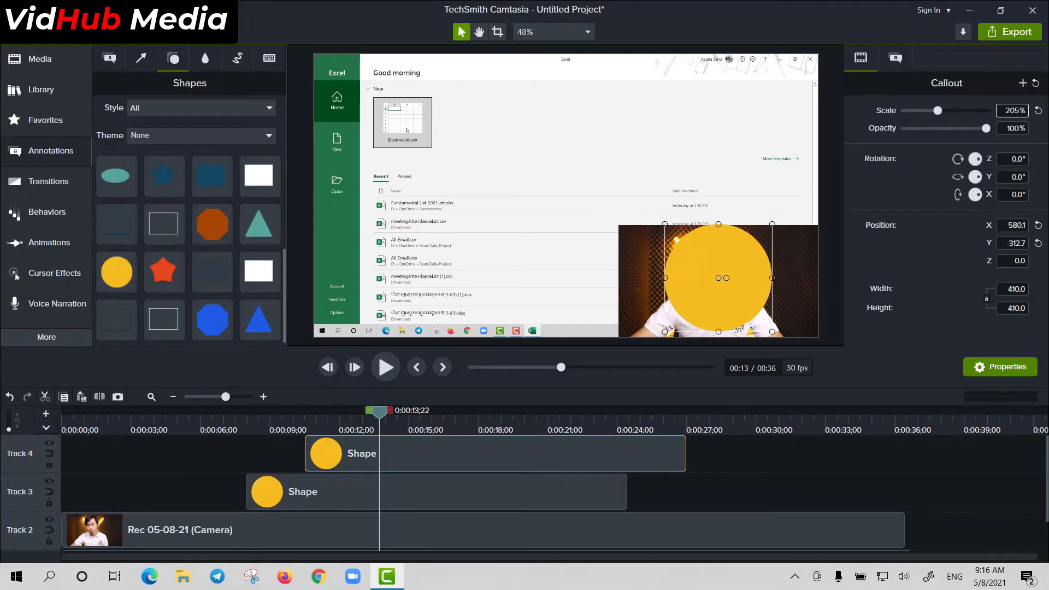
Lower the copied circle's fill opacity to about 4%.
{"action": "left_click", "coordinate": [895, 58]}
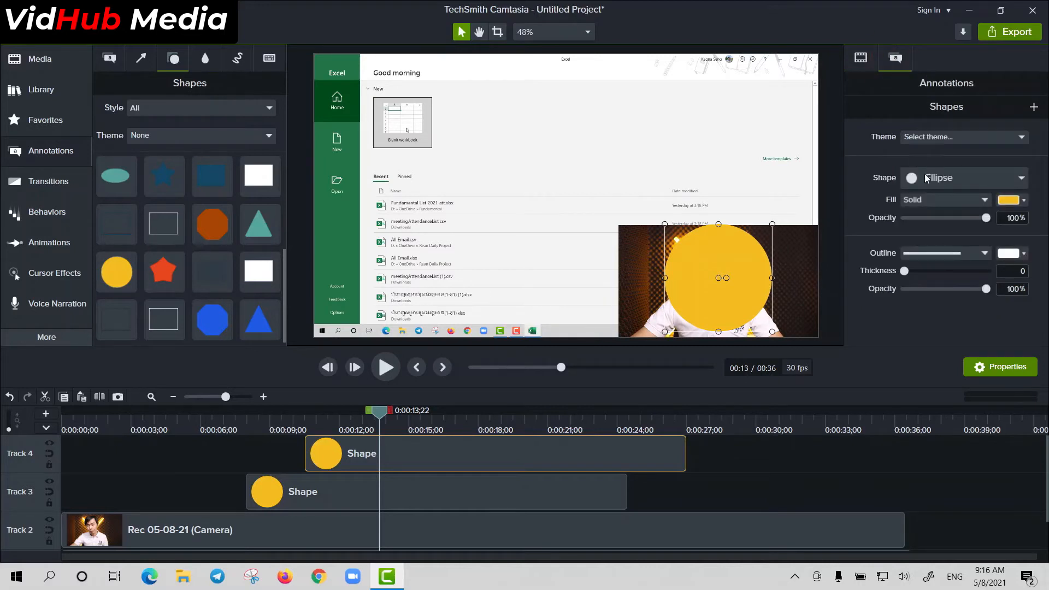
{"action": "left_click_drag", "start_coordinate": [984, 218], "coordinate": [904, 217]}
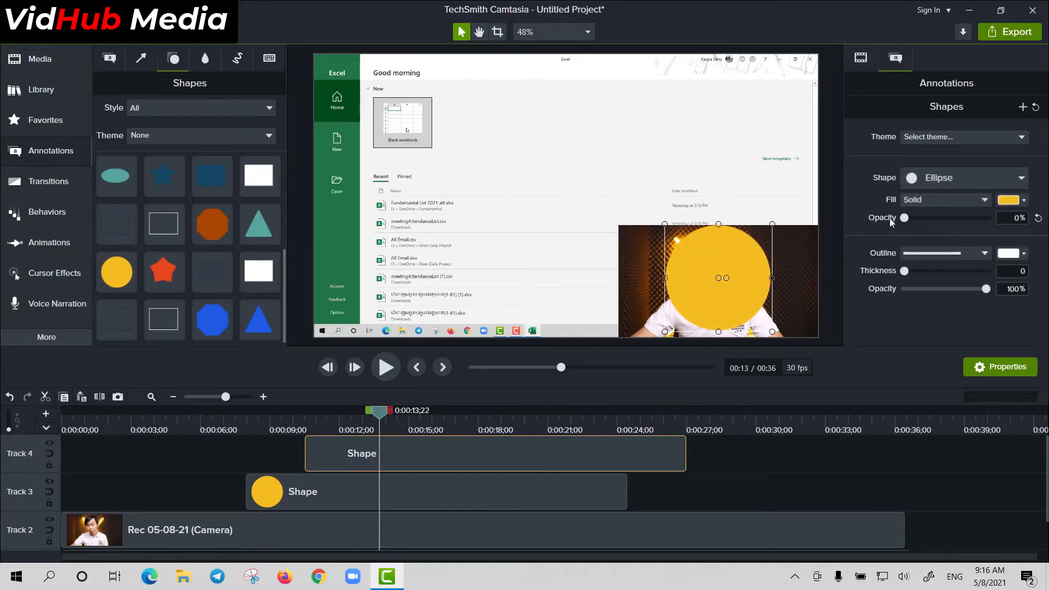
{"action": "left_click_drag", "start_coordinate": [904, 218], "coordinate": [909, 218]}
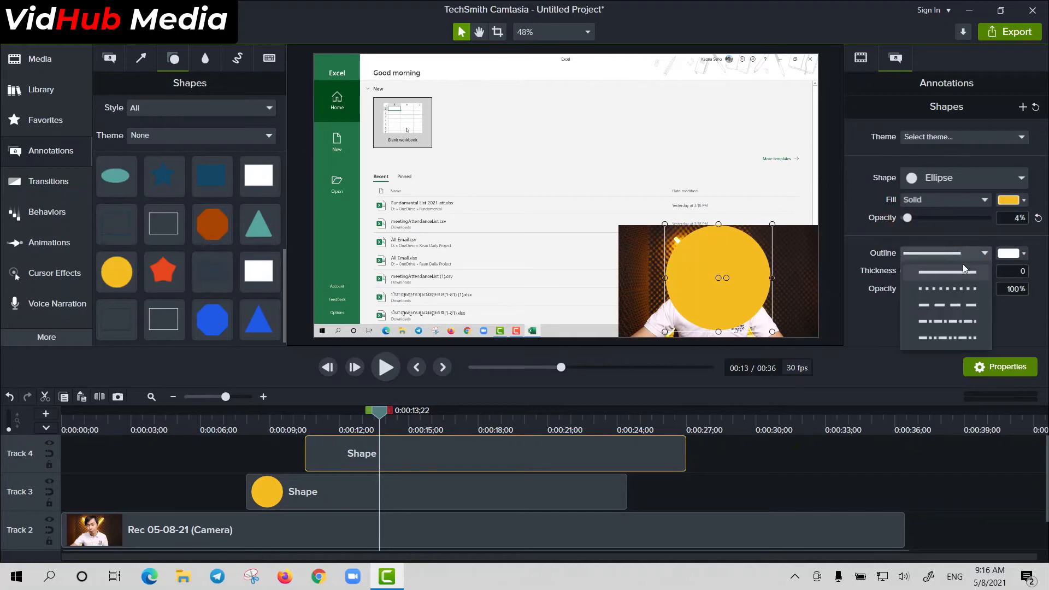
Give the ring a bright green outline.
{"action": "left_click", "coordinate": [1012, 253]}
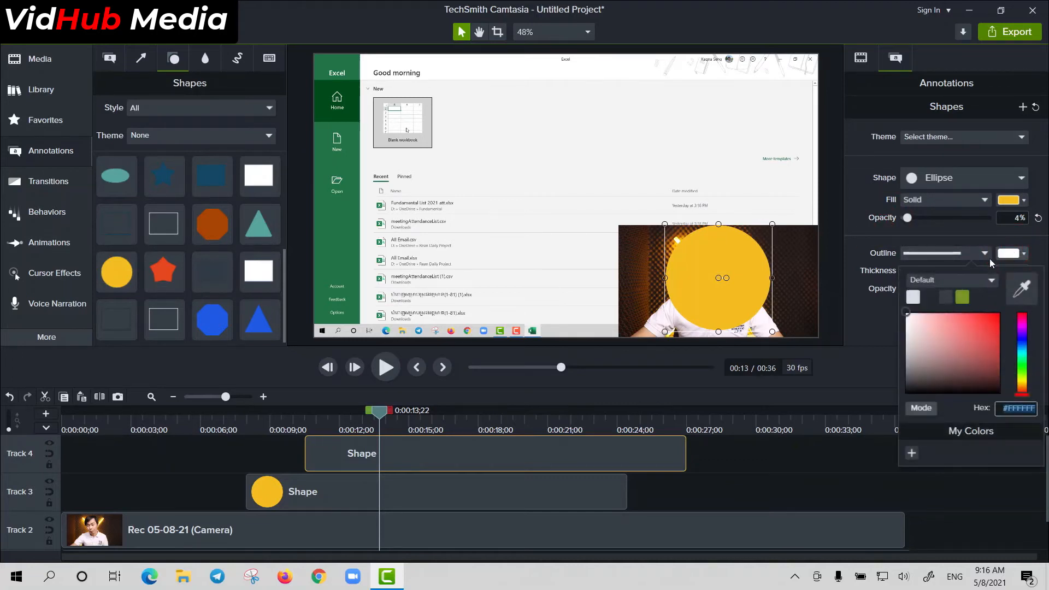
{"action": "left_click", "coordinate": [737, 288]}
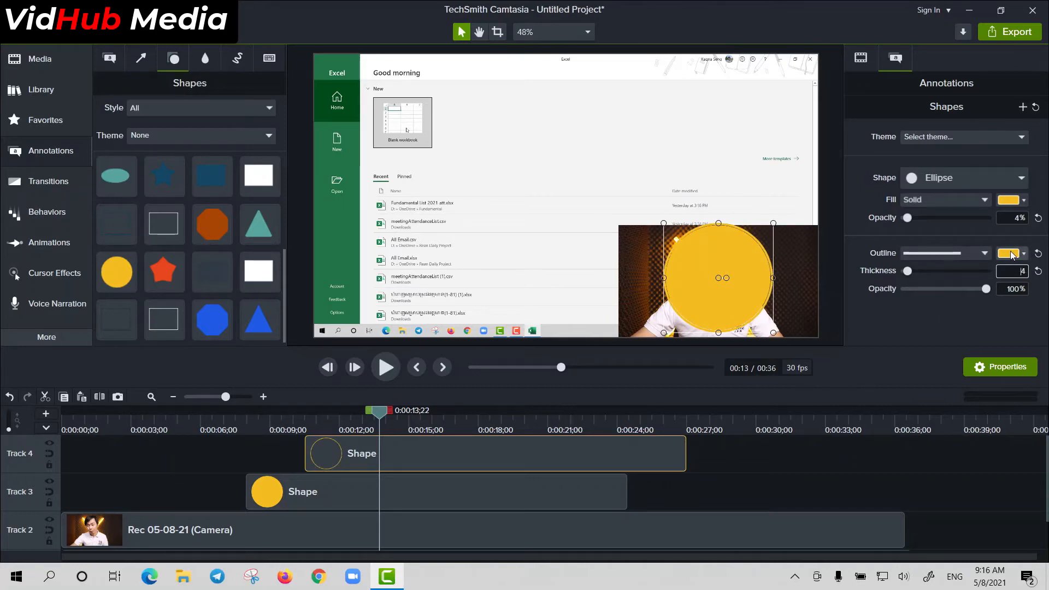
{"action": "left_click", "coordinate": [1010, 253]}
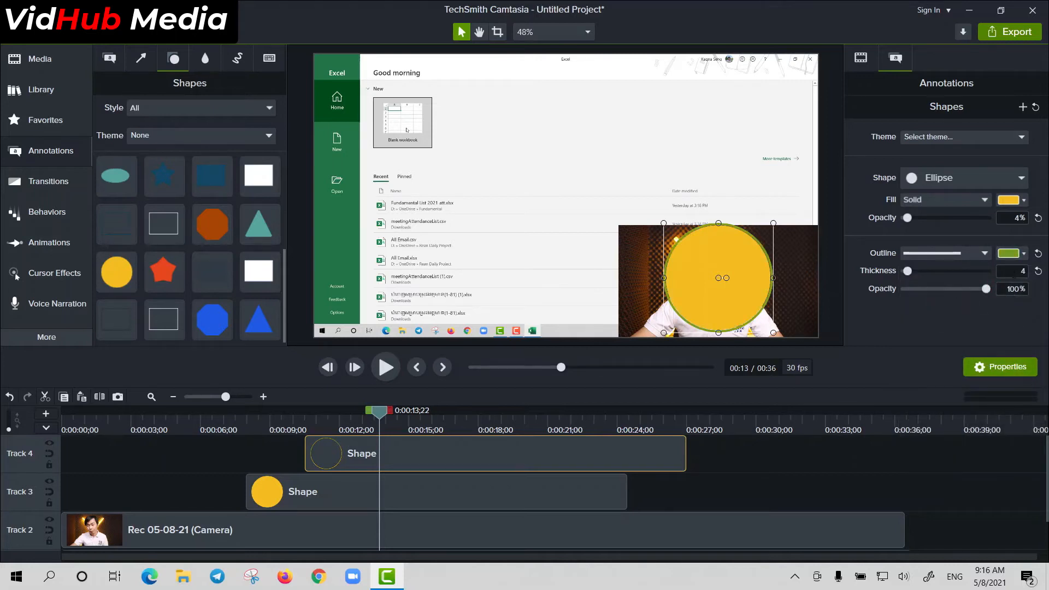
{"action": "left_click", "coordinate": [1011, 253]}
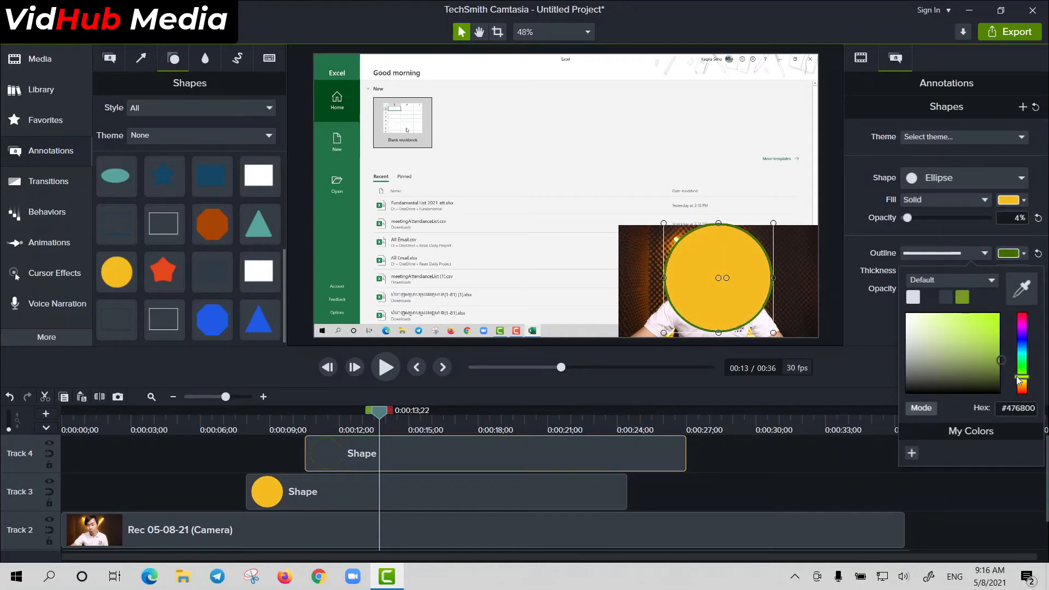
{"action": "left_click", "coordinate": [980, 335]}
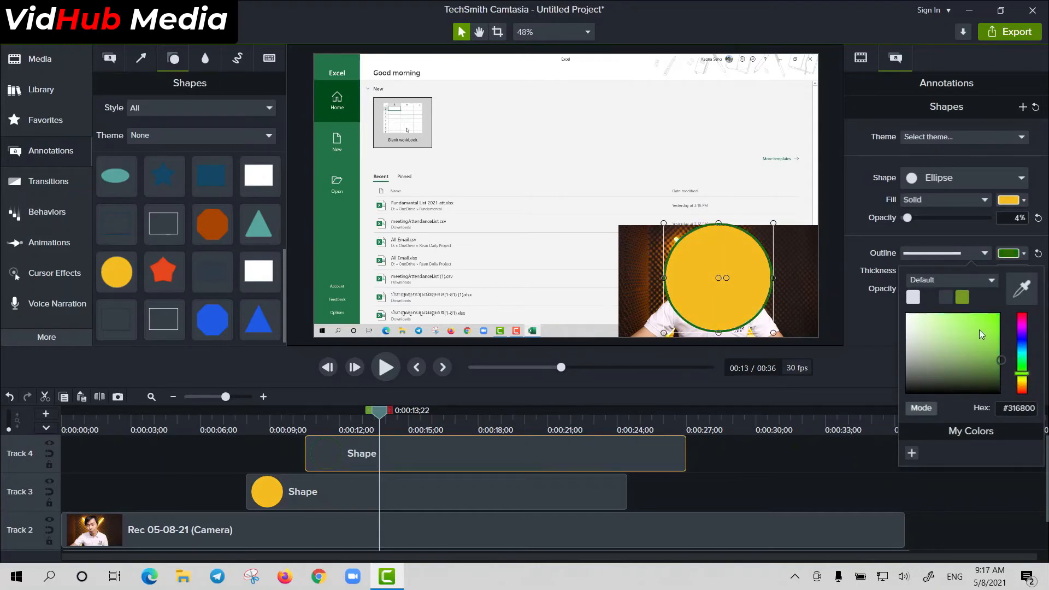
{"action": "left_click", "coordinate": [772, 489]}
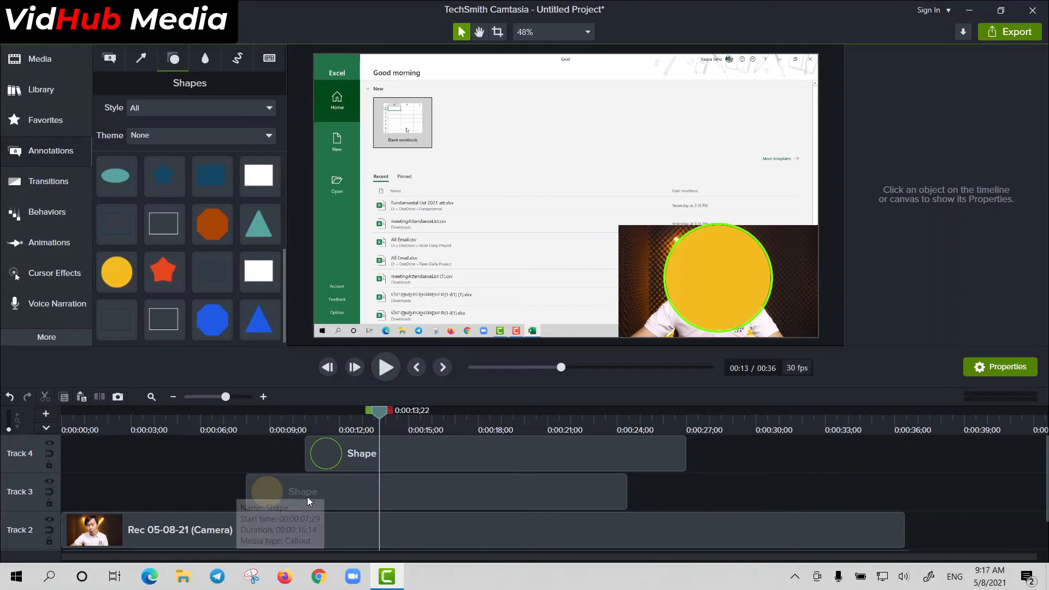
Set Track 3's Track Matte Mode to luminosity so the yellow circle masks the webcam.
{"action": "left_click", "coordinate": [301, 491]}
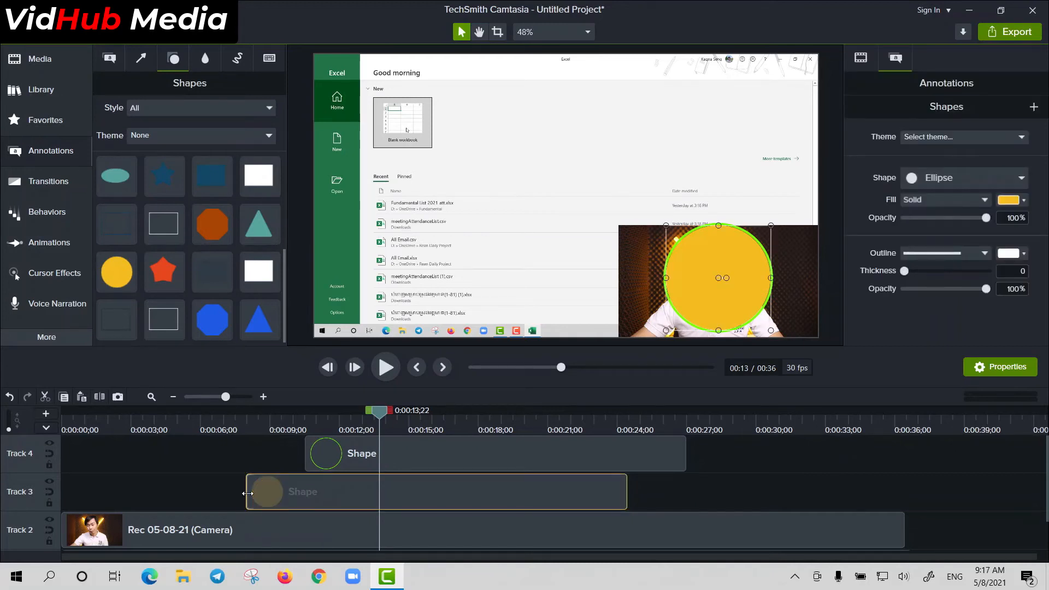
{"action": "left_click", "coordinate": [268, 492]}
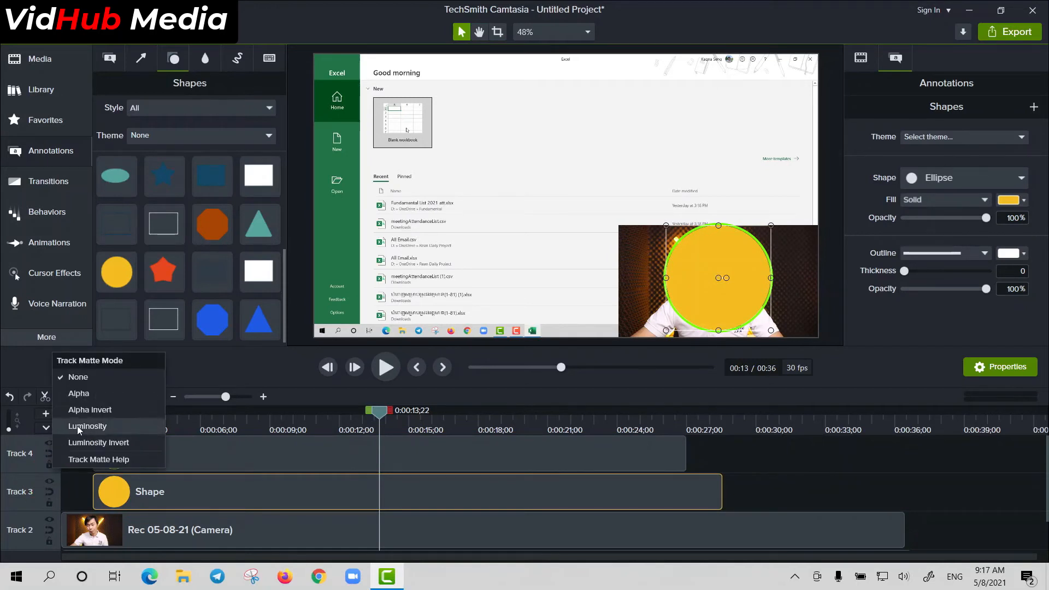
{"action": "left_click", "coordinate": [86, 427]}
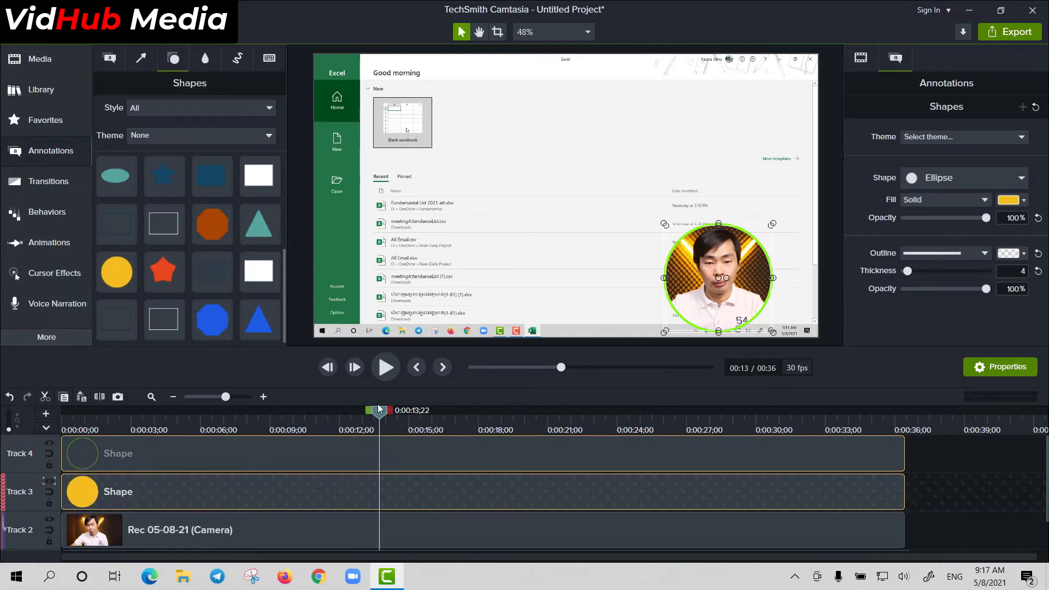
Drag the circled webcam to the top-right corner and scrub the playhead to about 15 seconds.
{"action": "left_click_drag", "start_coordinate": [379, 413], "coordinate": [70, 413]}
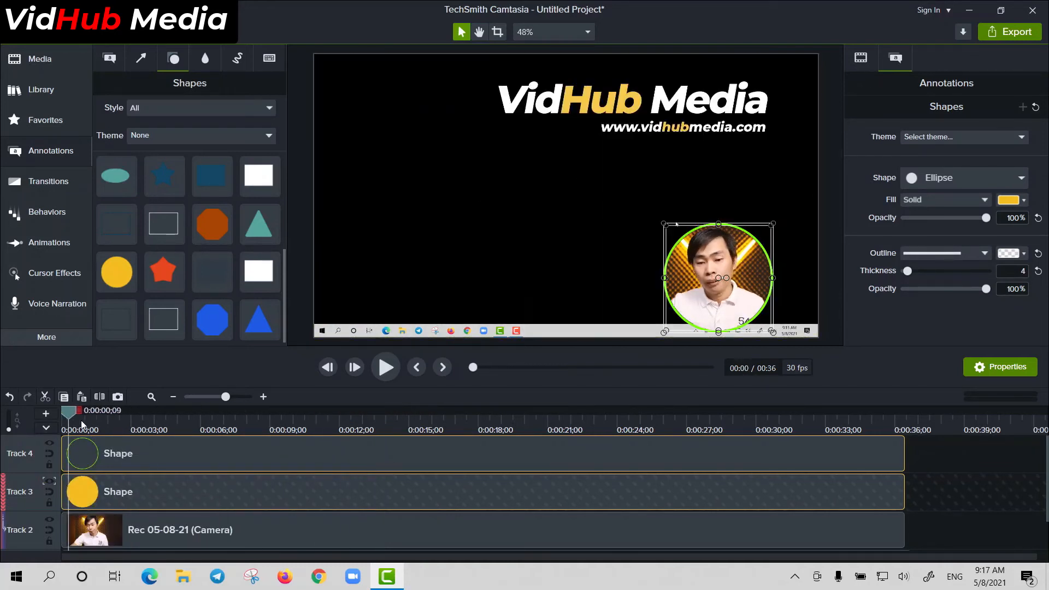
{"action": "left_click_drag", "start_coordinate": [71, 410], "coordinate": [337, 411]}
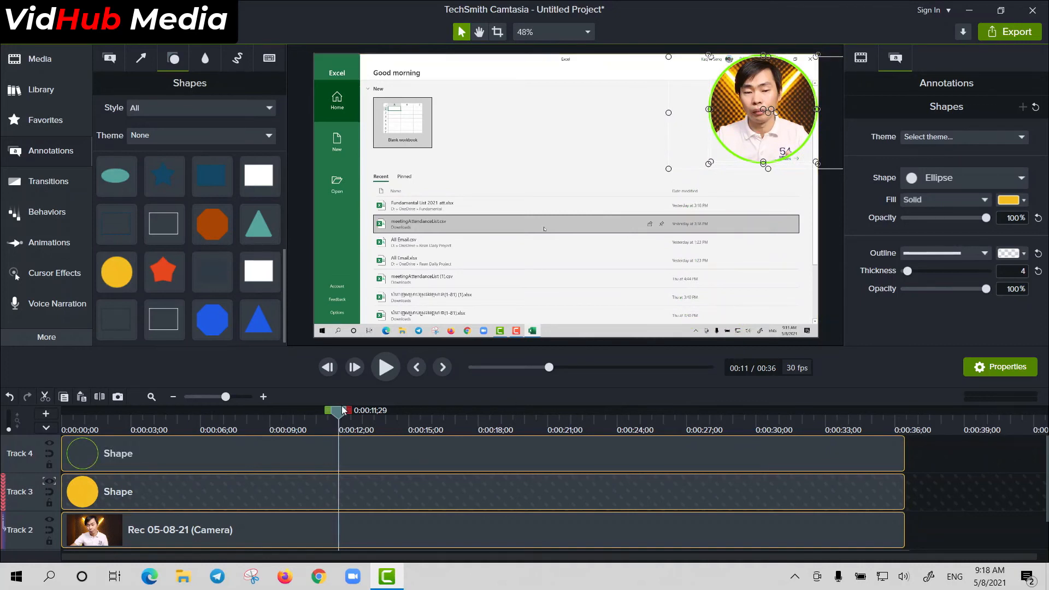
{"action": "left_click_drag", "start_coordinate": [338, 410], "coordinate": [274, 410]}
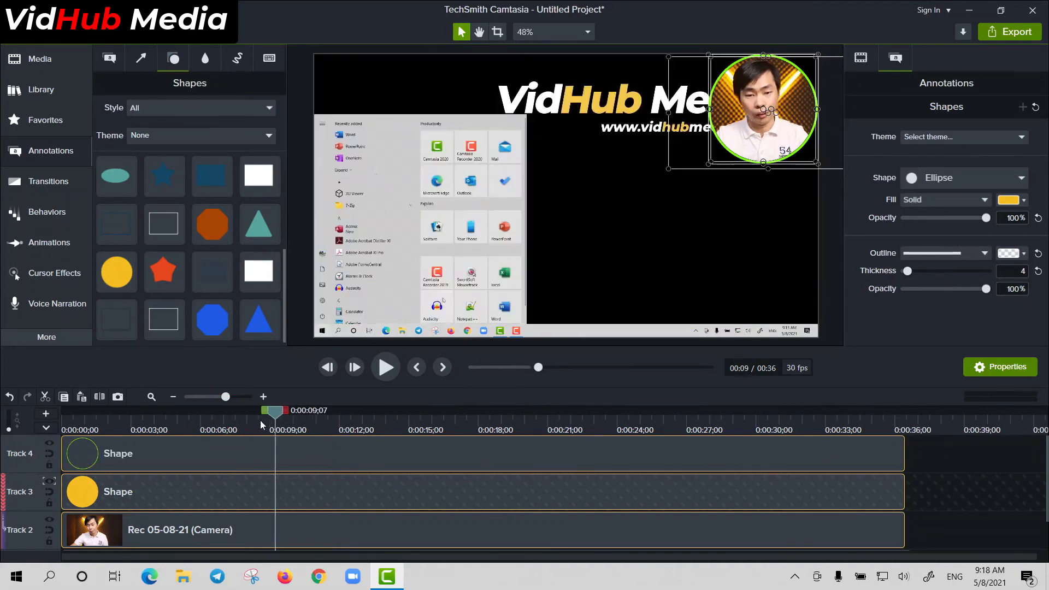
{"action": "left_click_drag", "start_coordinate": [274, 411], "coordinate": [204, 411]}
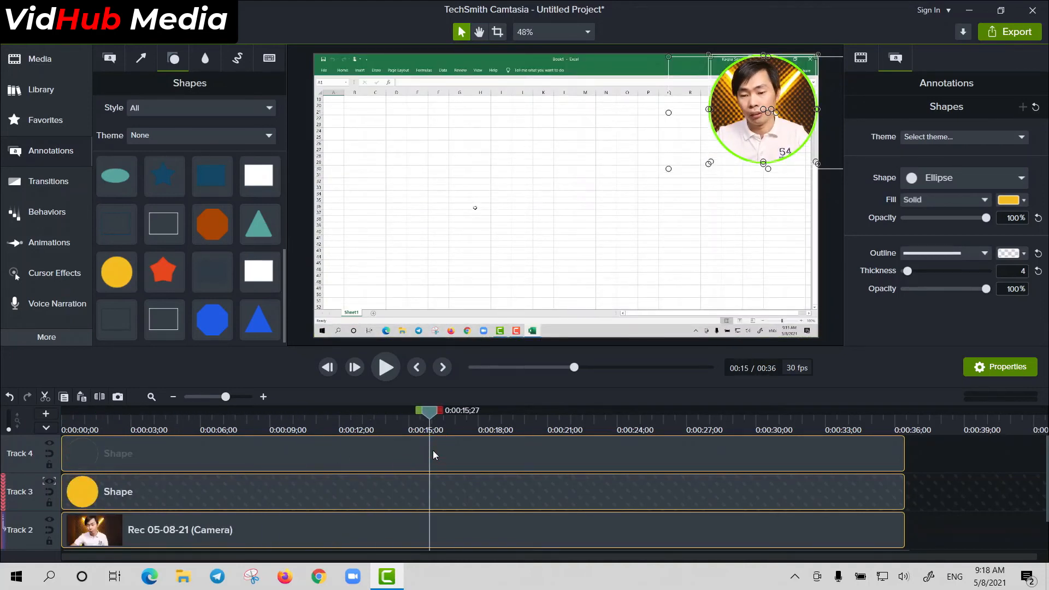
{"action": "mouse_move", "coordinate": [646, 472]}
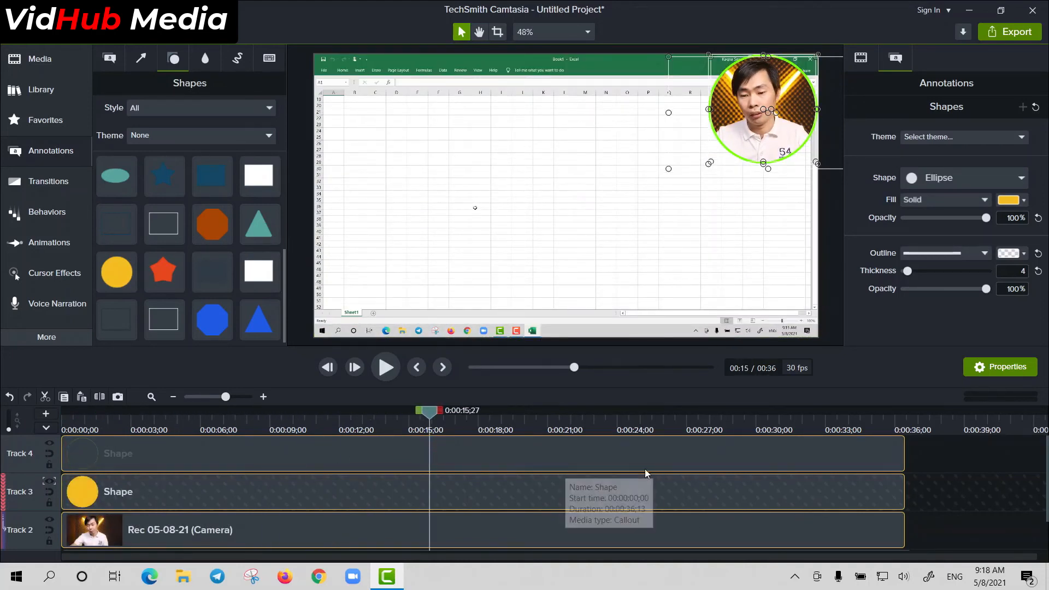
{"action": "mouse_move", "coordinate": [474, 351]}
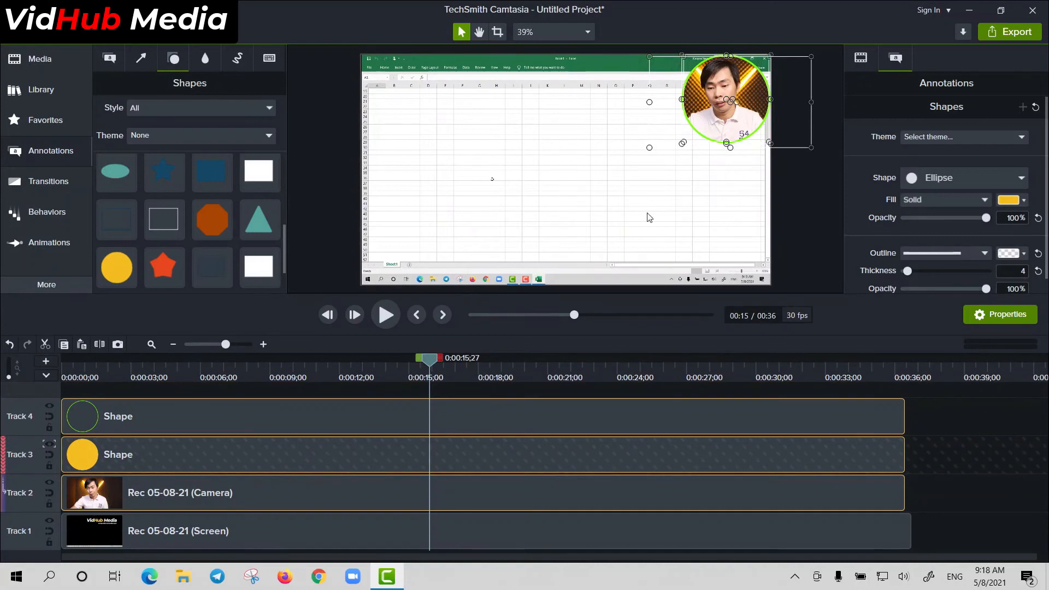
{"action": "mouse_move", "coordinate": [749, 221]}
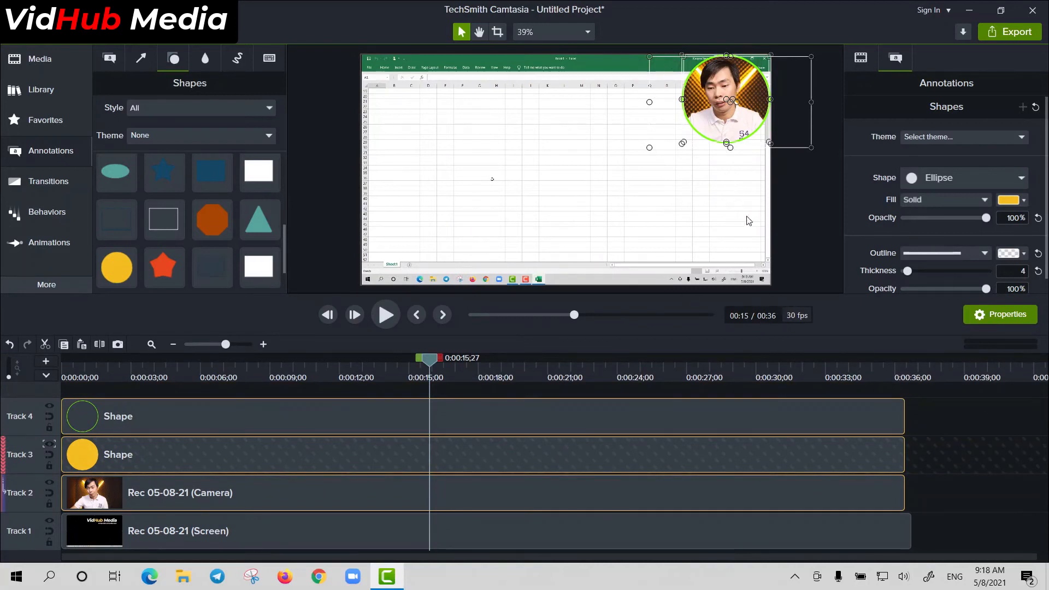
{"action": "mouse_move", "coordinate": [763, 187]}
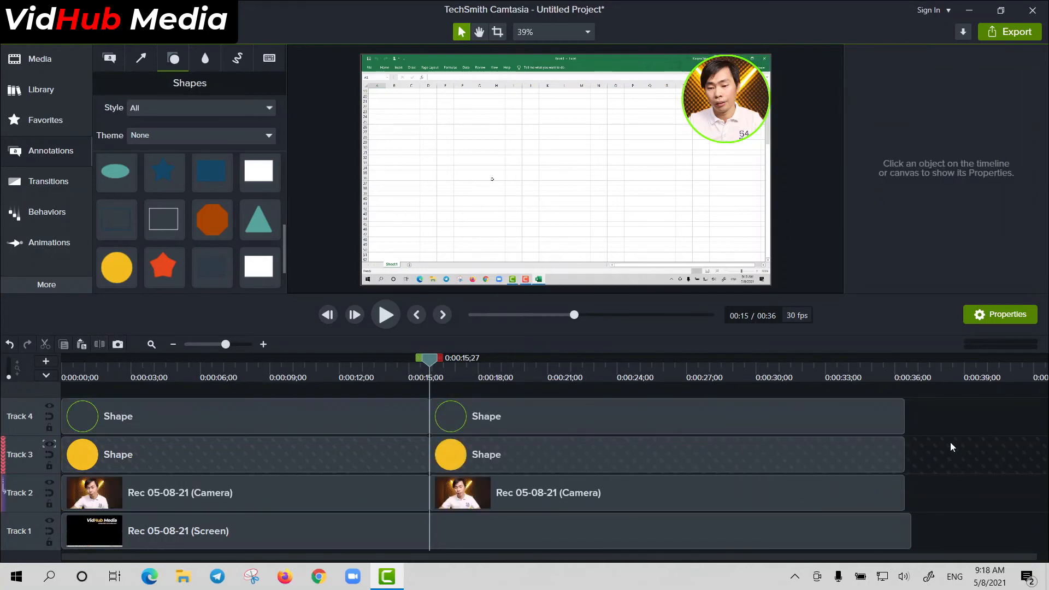
Drag the post-split webcam circle from the 15-second mark to the bottom-right corner.
{"action": "left_click", "coordinate": [726, 98]}
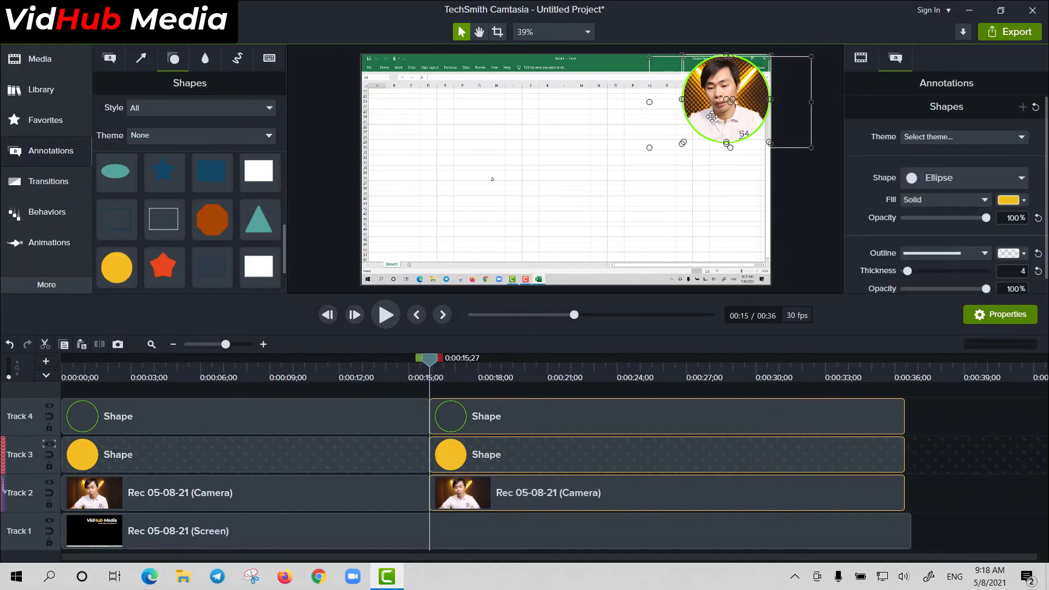
{"action": "left_click_drag", "start_coordinate": [726, 99], "coordinate": [712, 238]}
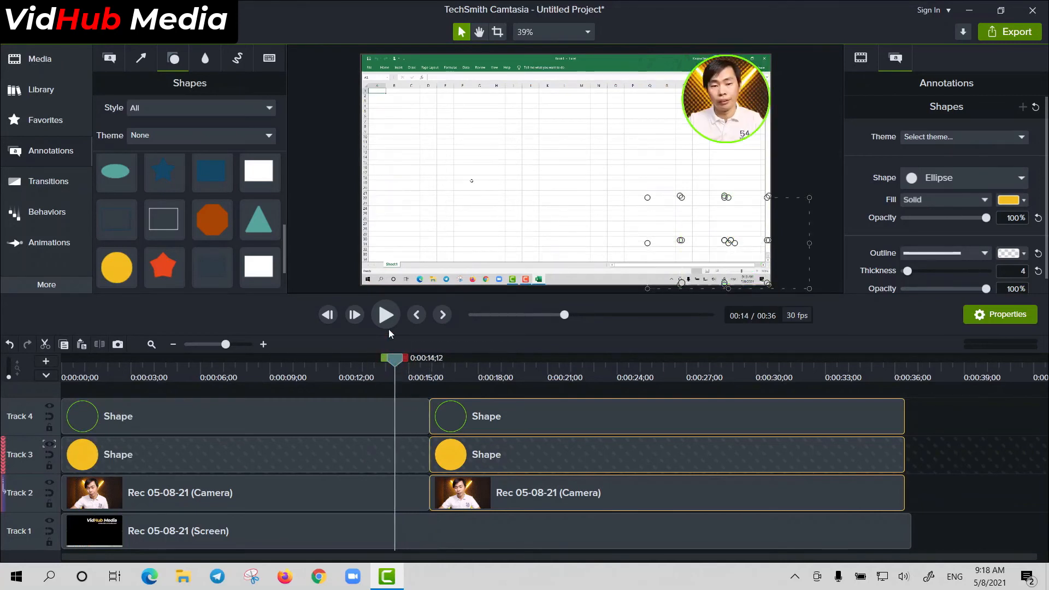
{"action": "left_click", "coordinate": [385, 315]}
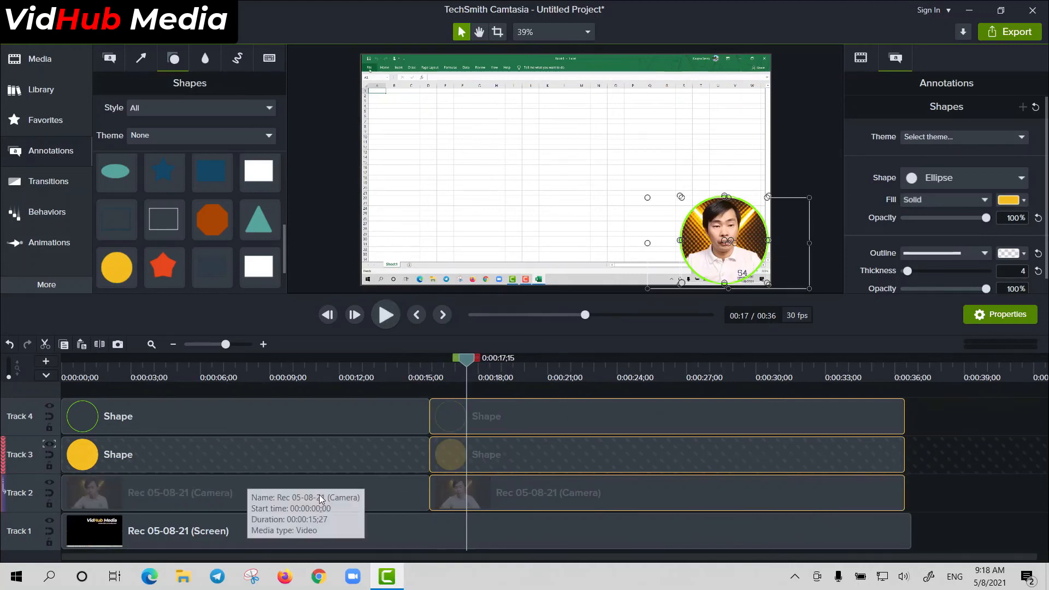
{"action": "left_click", "coordinate": [412, 493]}
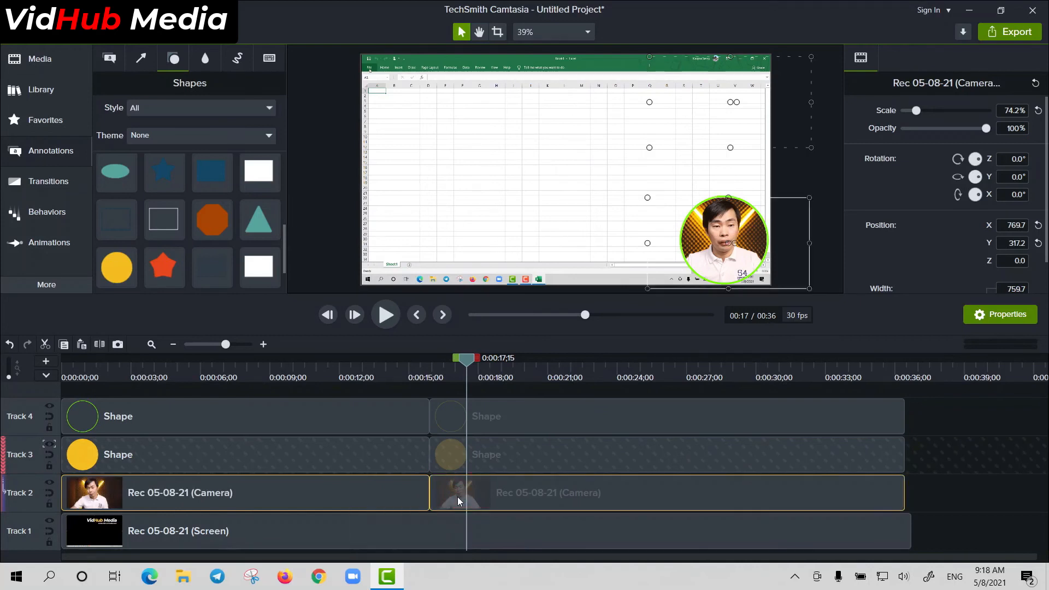
Stitch the two Track 2 webcam pieces together using Stitch Selected Media.
{"action": "right_click", "coordinate": [459, 492]}
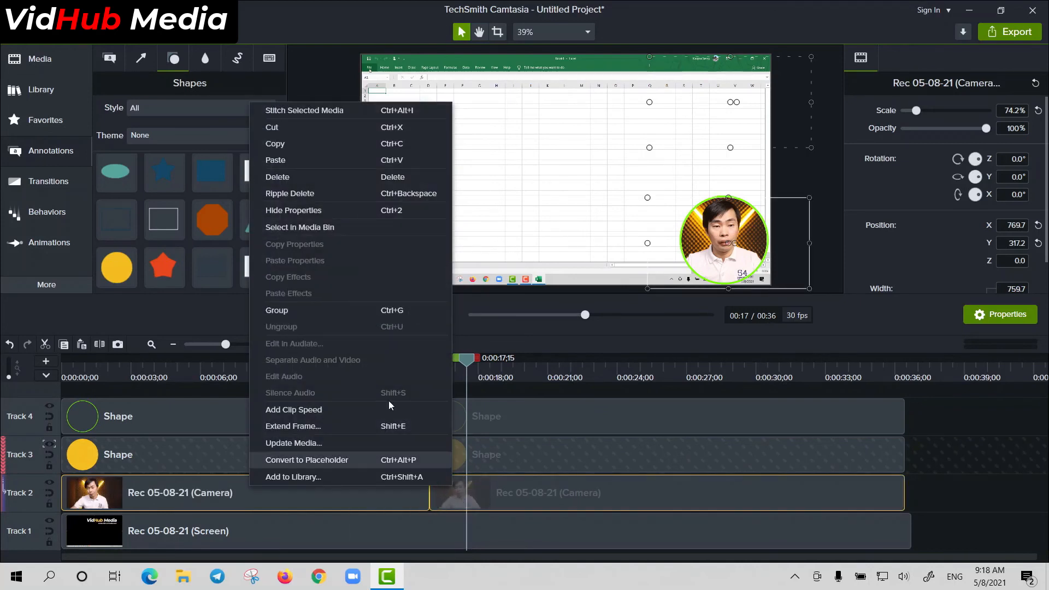
{"action": "mouse_move", "coordinate": [296, 112]}
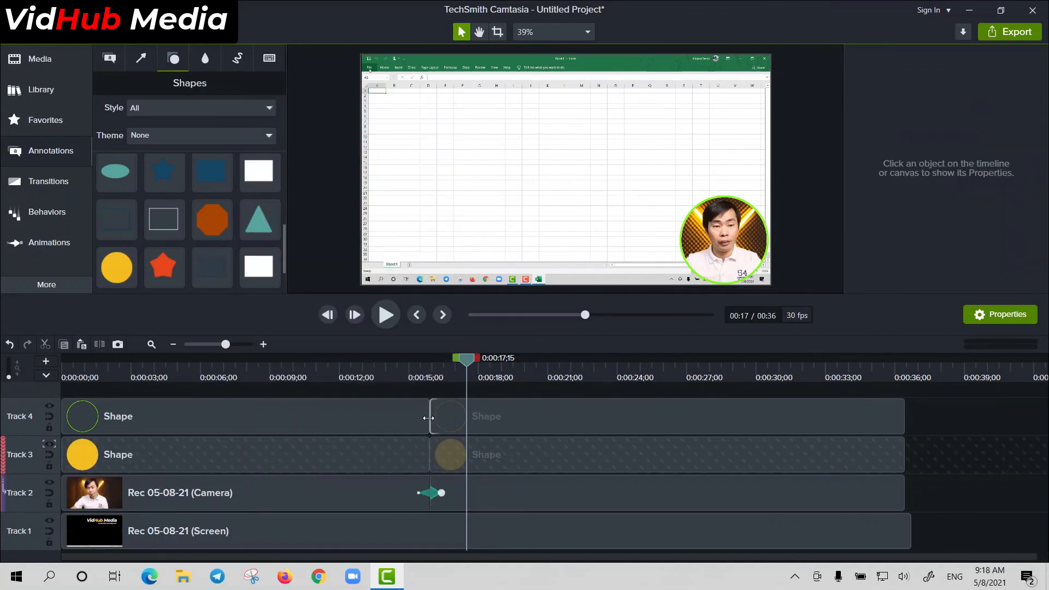
{"action": "right_click", "coordinate": [452, 454]}
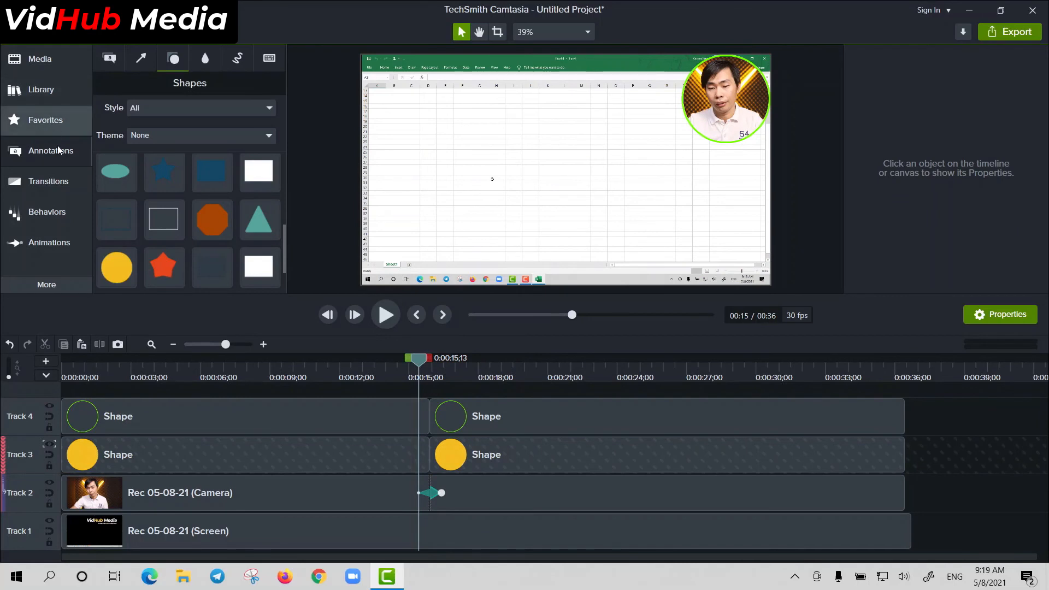
Put a Digital transition at the 15-second split on Tracks 3 and 4, then play.
{"action": "left_click", "coordinate": [48, 242]}
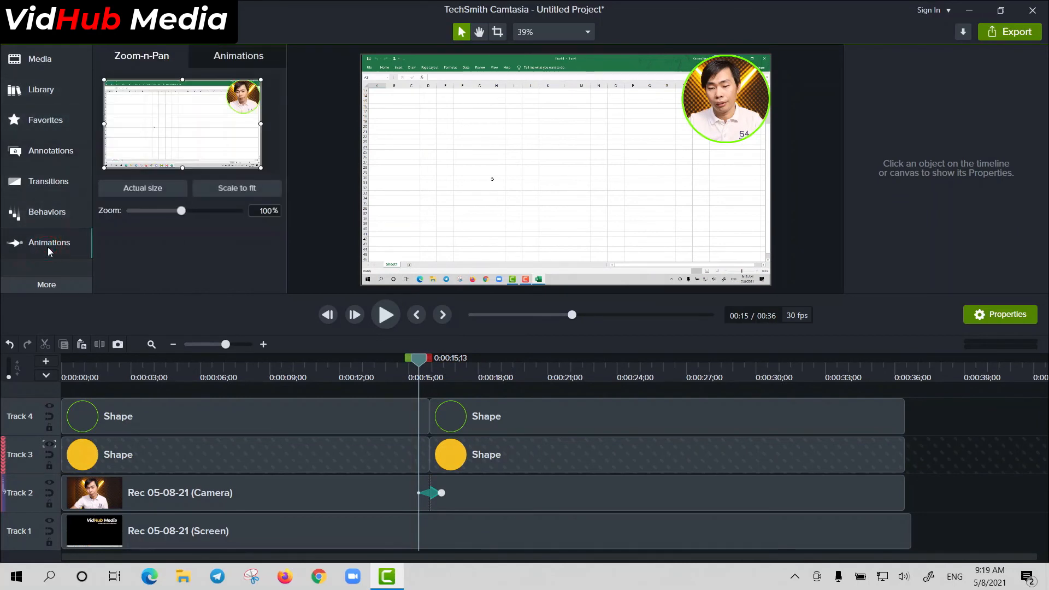
{"action": "left_click", "coordinate": [48, 181]}
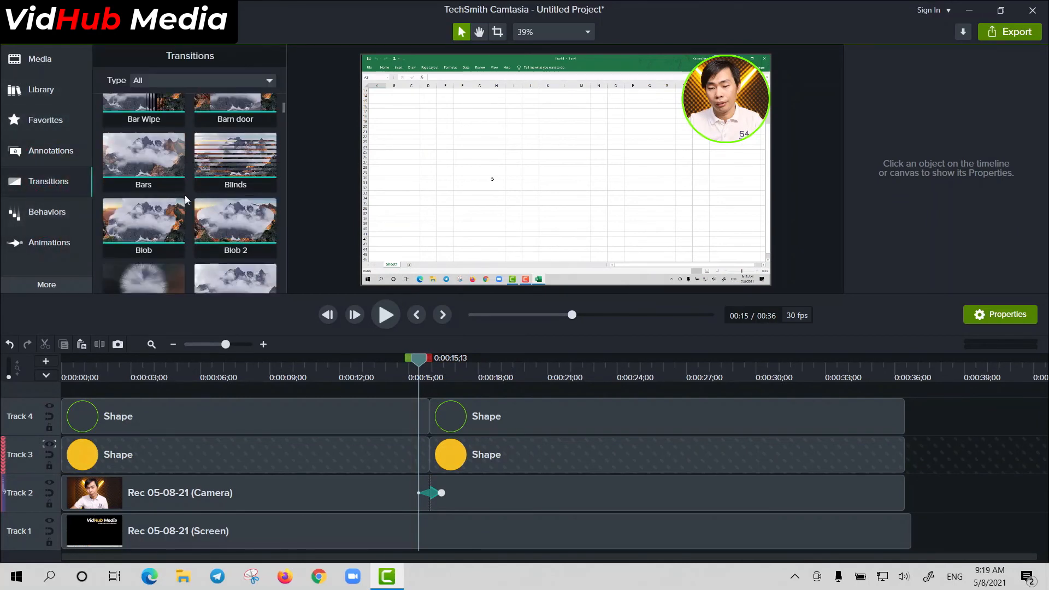
{"action": "scroll", "scroll_direction": "down", "scroll_amount": 3}
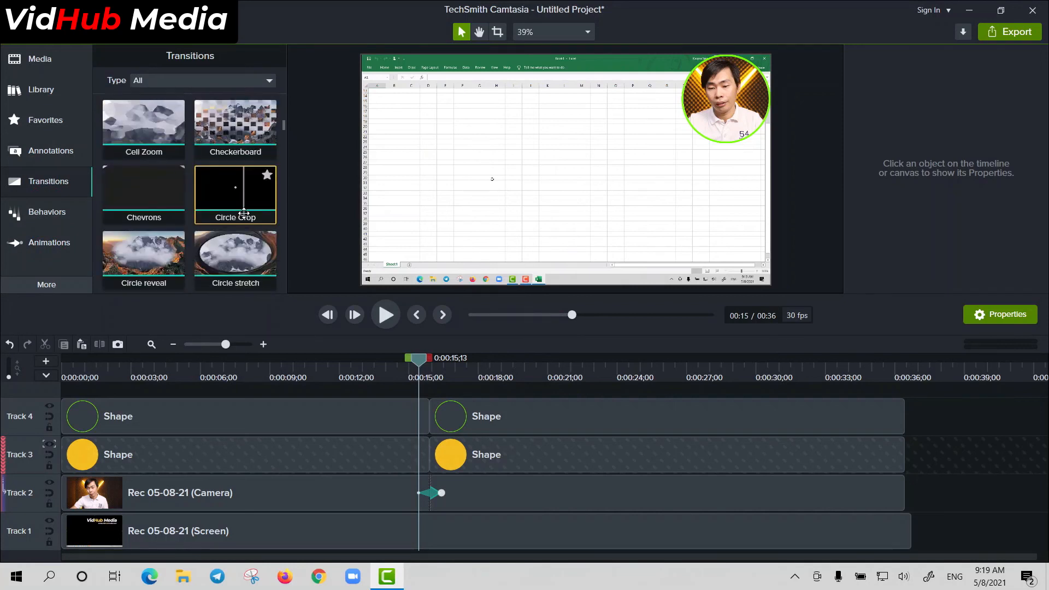
{"action": "scroll", "scroll_direction": "down", "scroll_amount": 3}
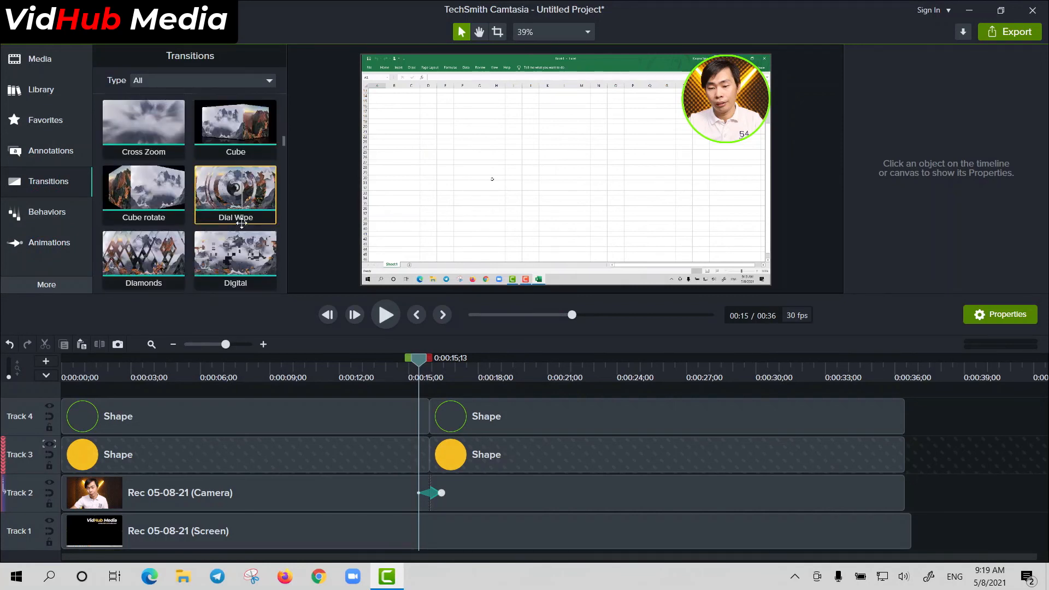
{"action": "scroll", "scroll_direction": "down", "scroll_amount": 3}
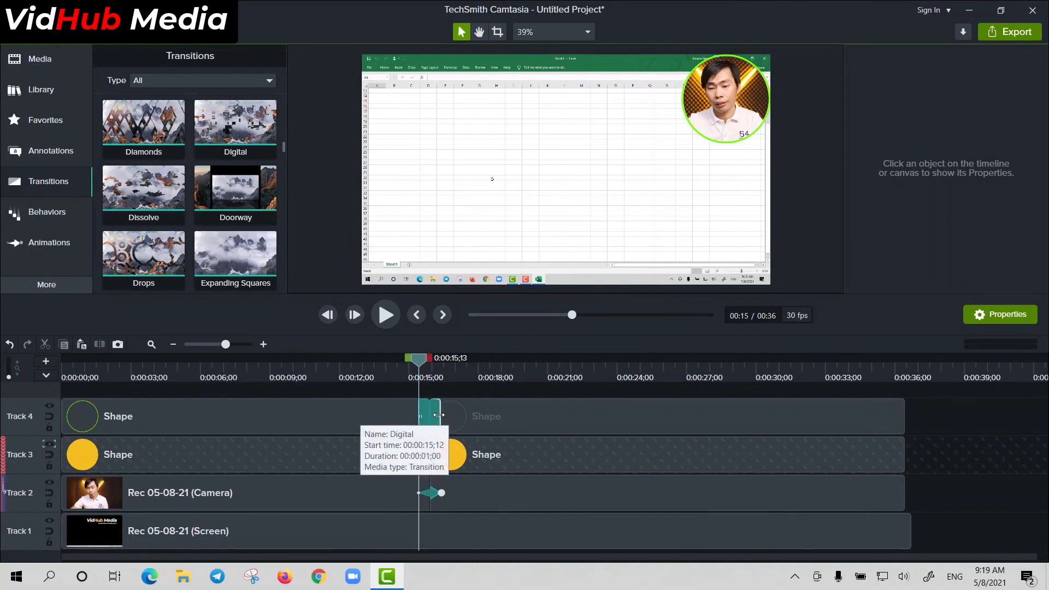
{"action": "left_click", "coordinate": [428, 417]}
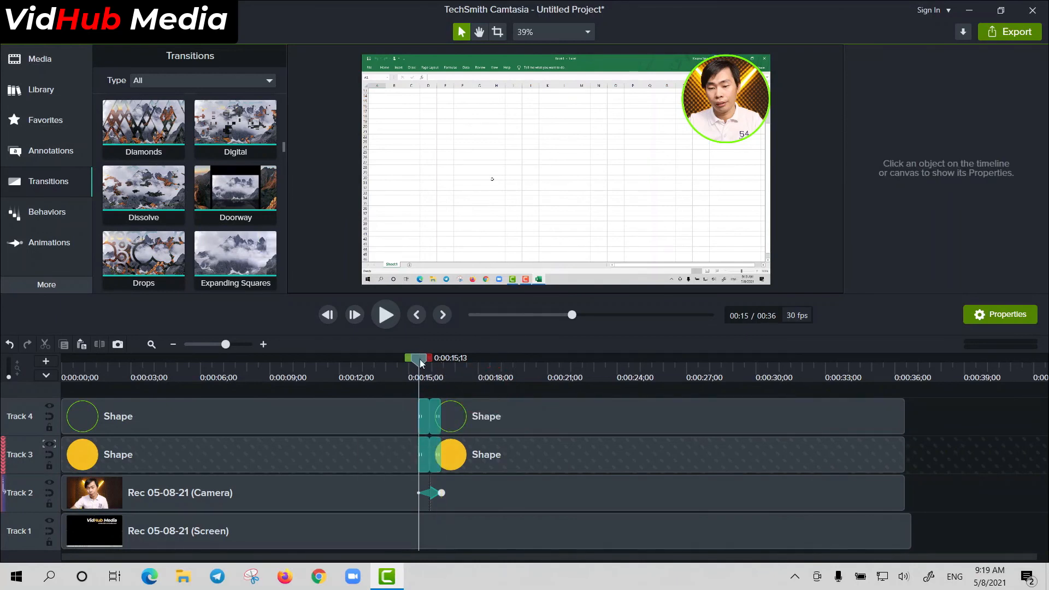
{"action": "left_click", "coordinate": [384, 315]}
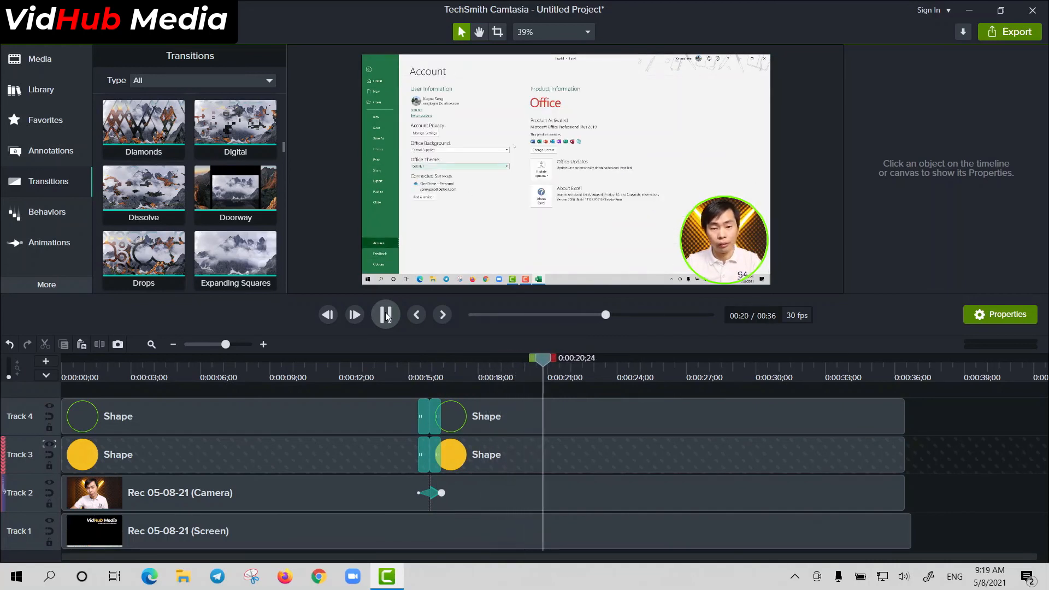
Pause near 22 seconds, enlarge the webcam circle to about 150% and shift it right.
{"action": "left_click", "coordinate": [385, 315]}
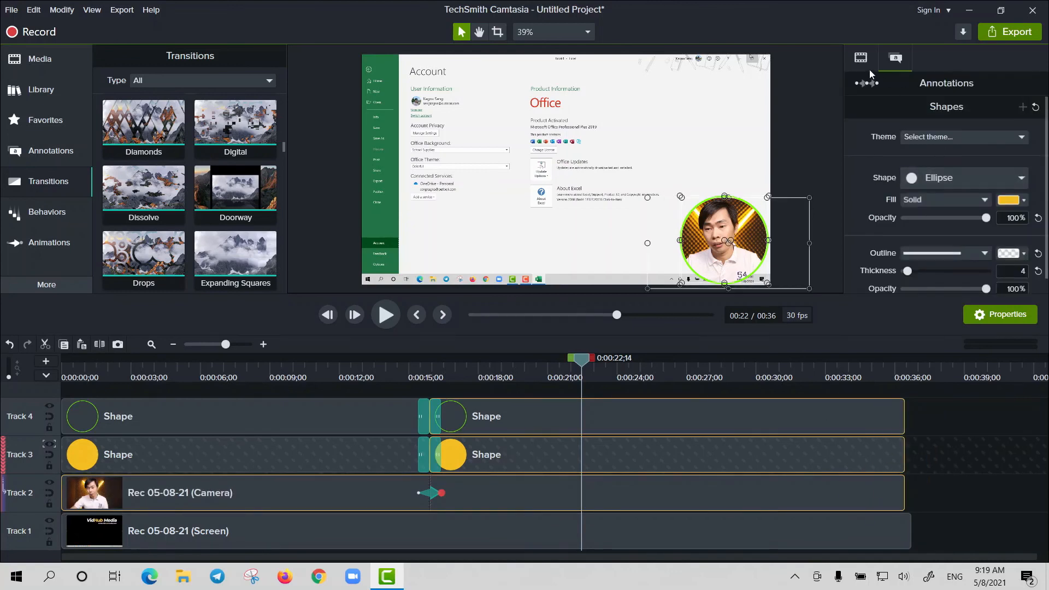
{"action": "left_click", "coordinate": [861, 59]}
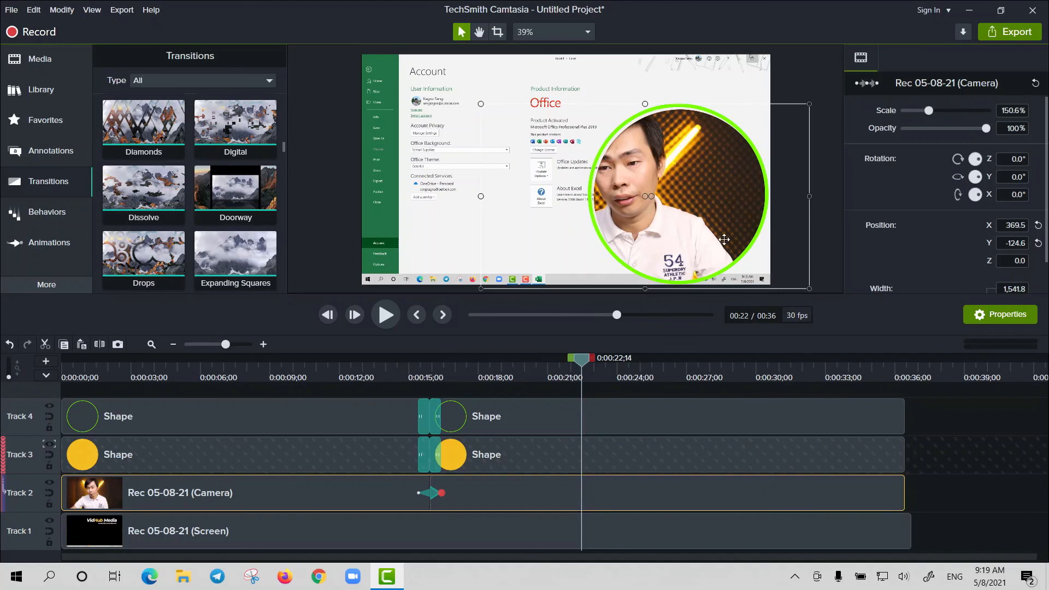
{"action": "left_click_drag", "start_coordinate": [646, 196], "coordinate": [692, 196]}
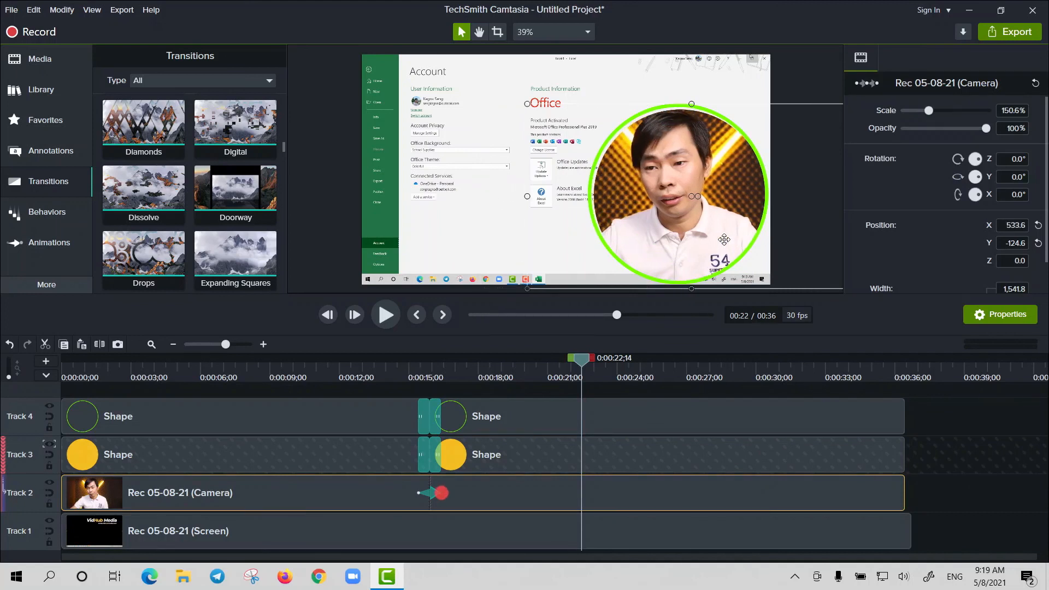